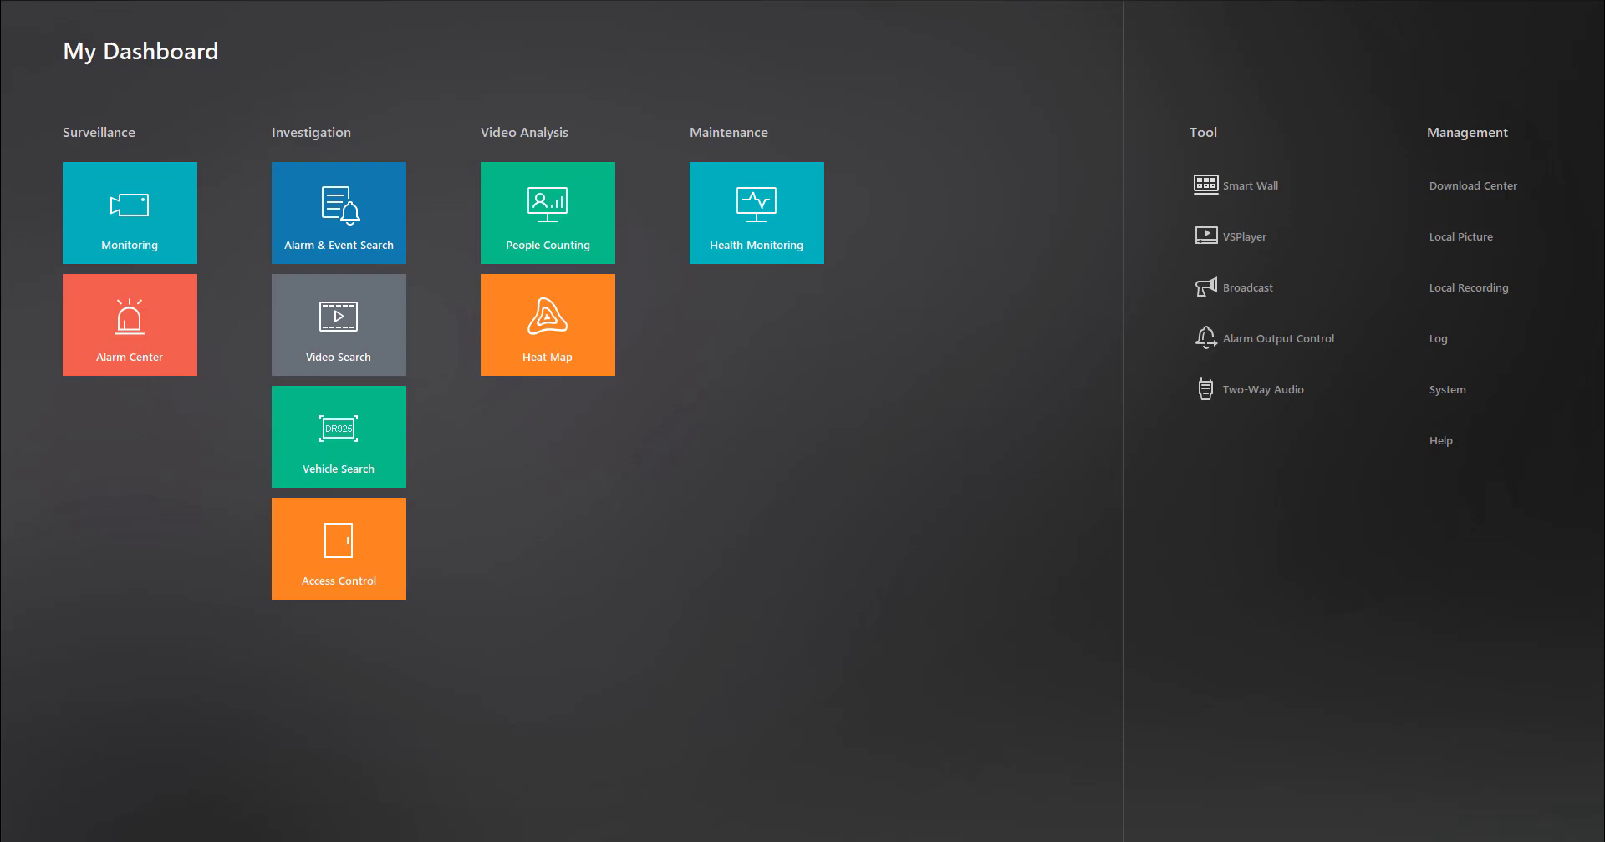
{"action": "mouse_move", "coordinate": [1513, 789]}
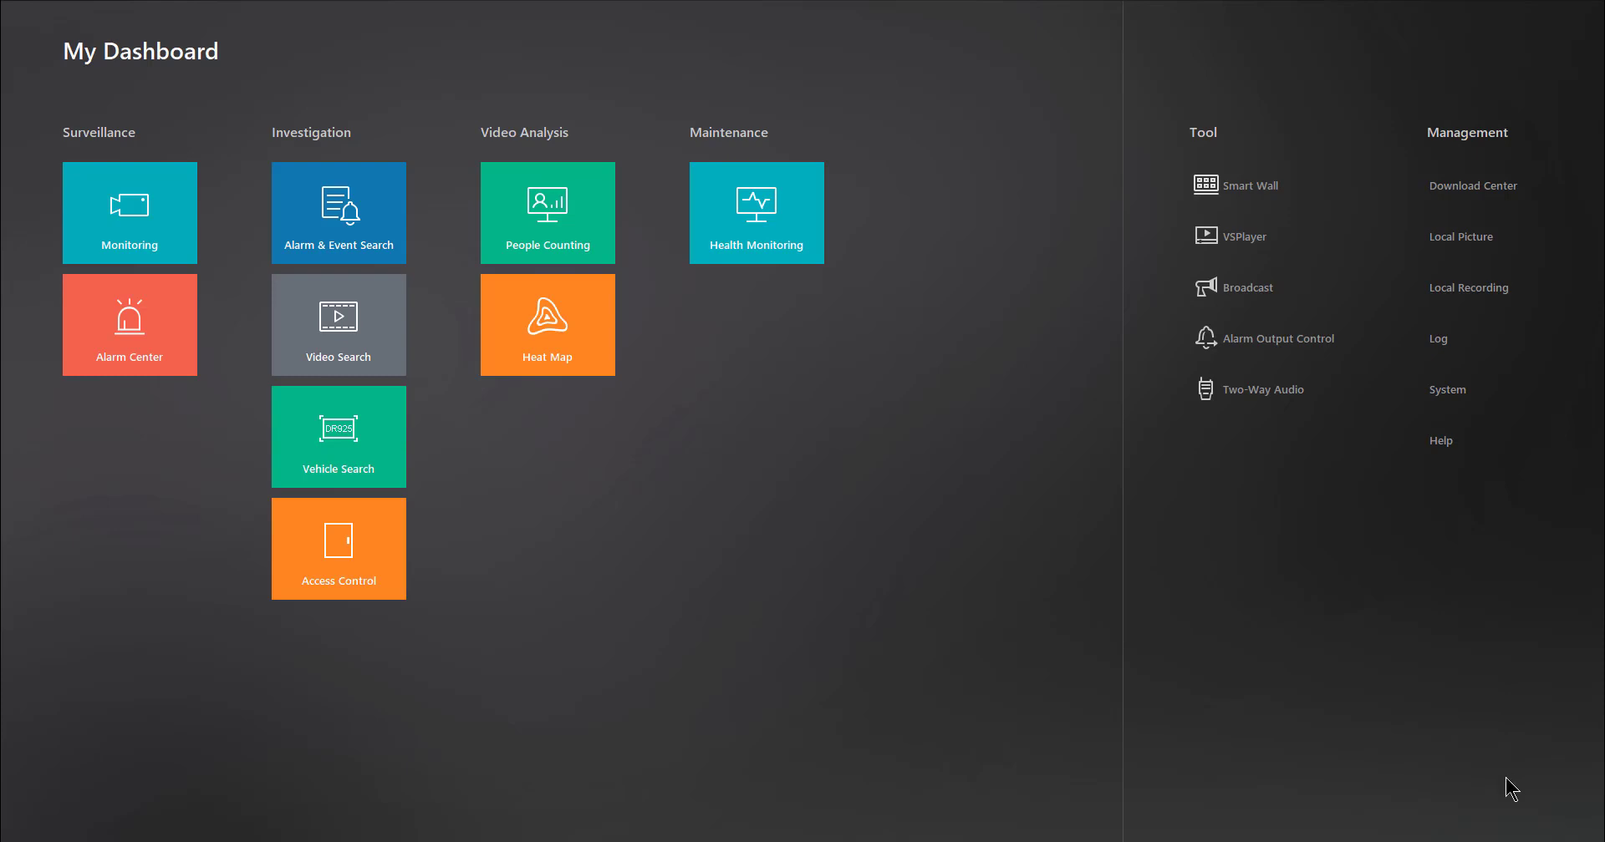
{"action": "mouse_move", "coordinate": [1255, 689]}
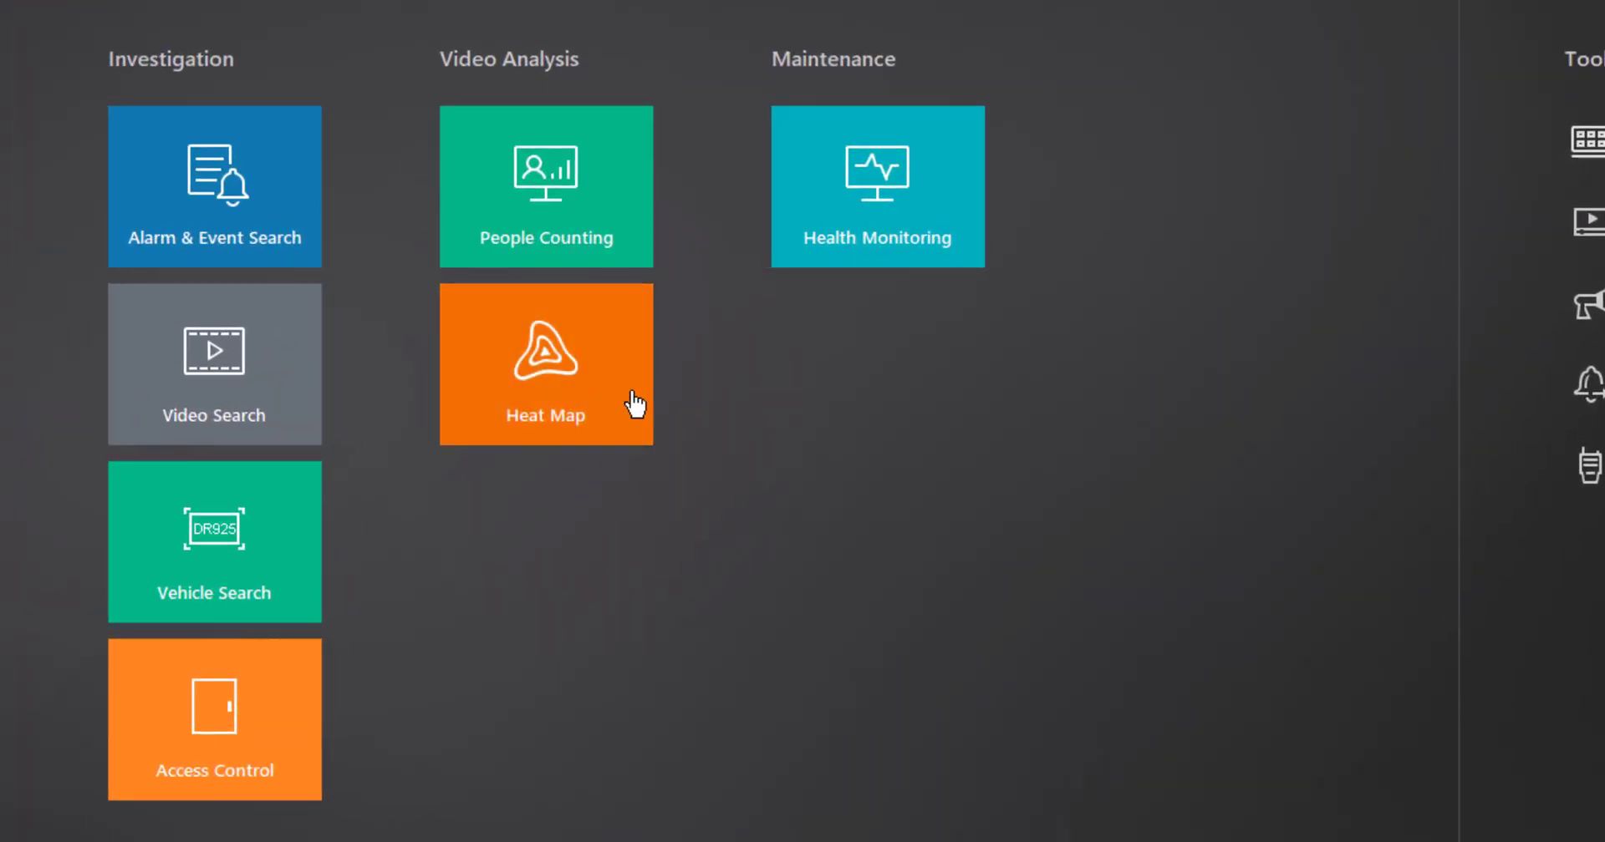
- Run a daily heat map search for DS-2CD6332FWD-I under Demo NVR for 2018-08-10
{"action": "left_click", "coordinate": [546, 364]}
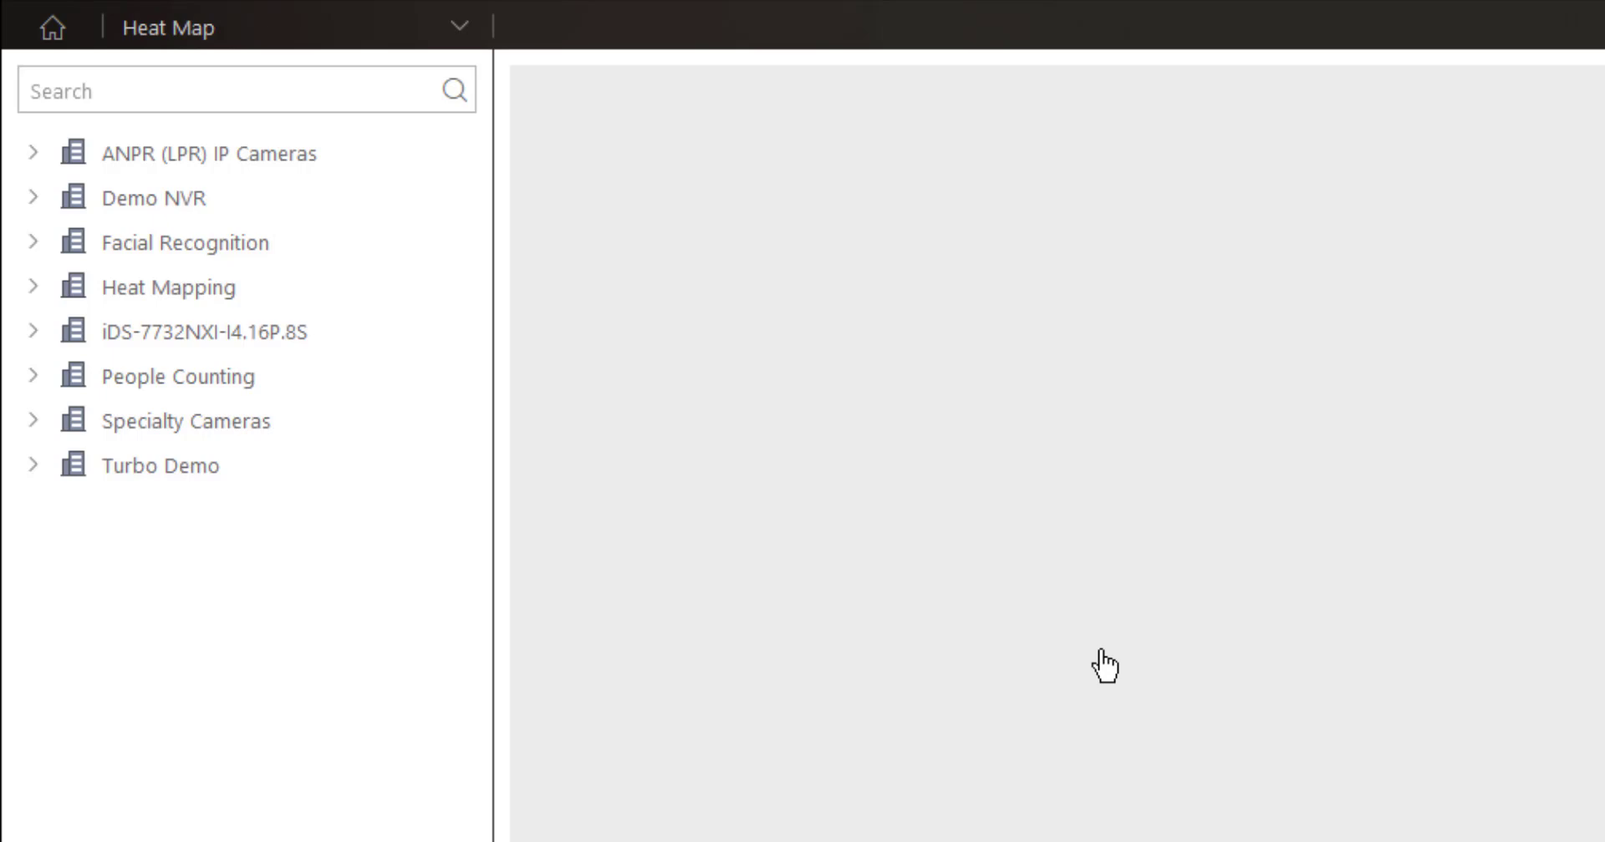
{"action": "mouse_move", "coordinate": [184, 242]}
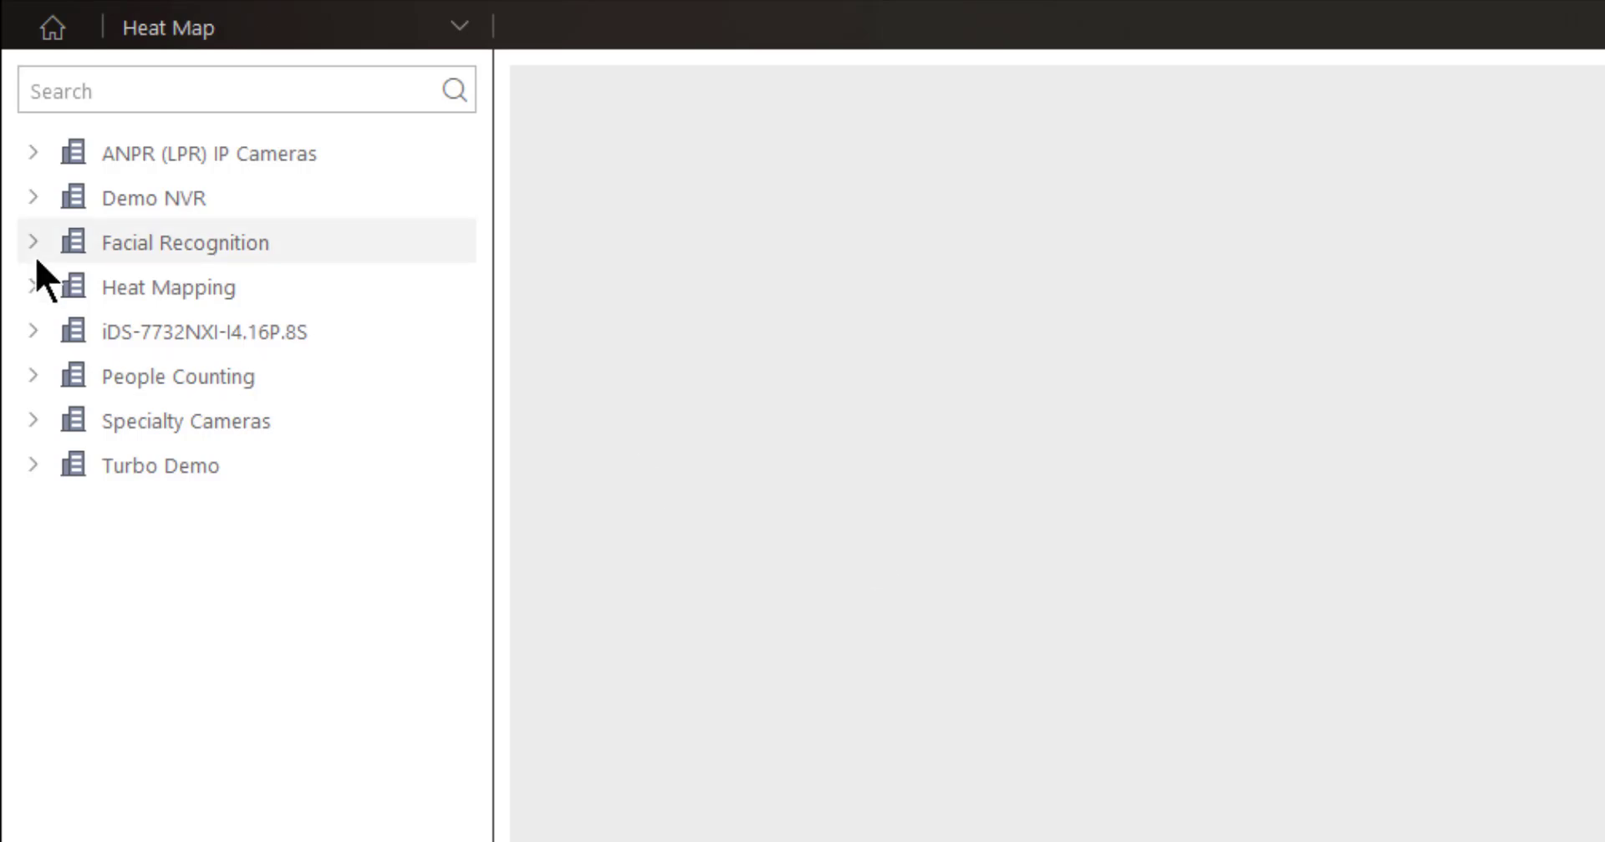
{"action": "left_click", "coordinate": [154, 197]}
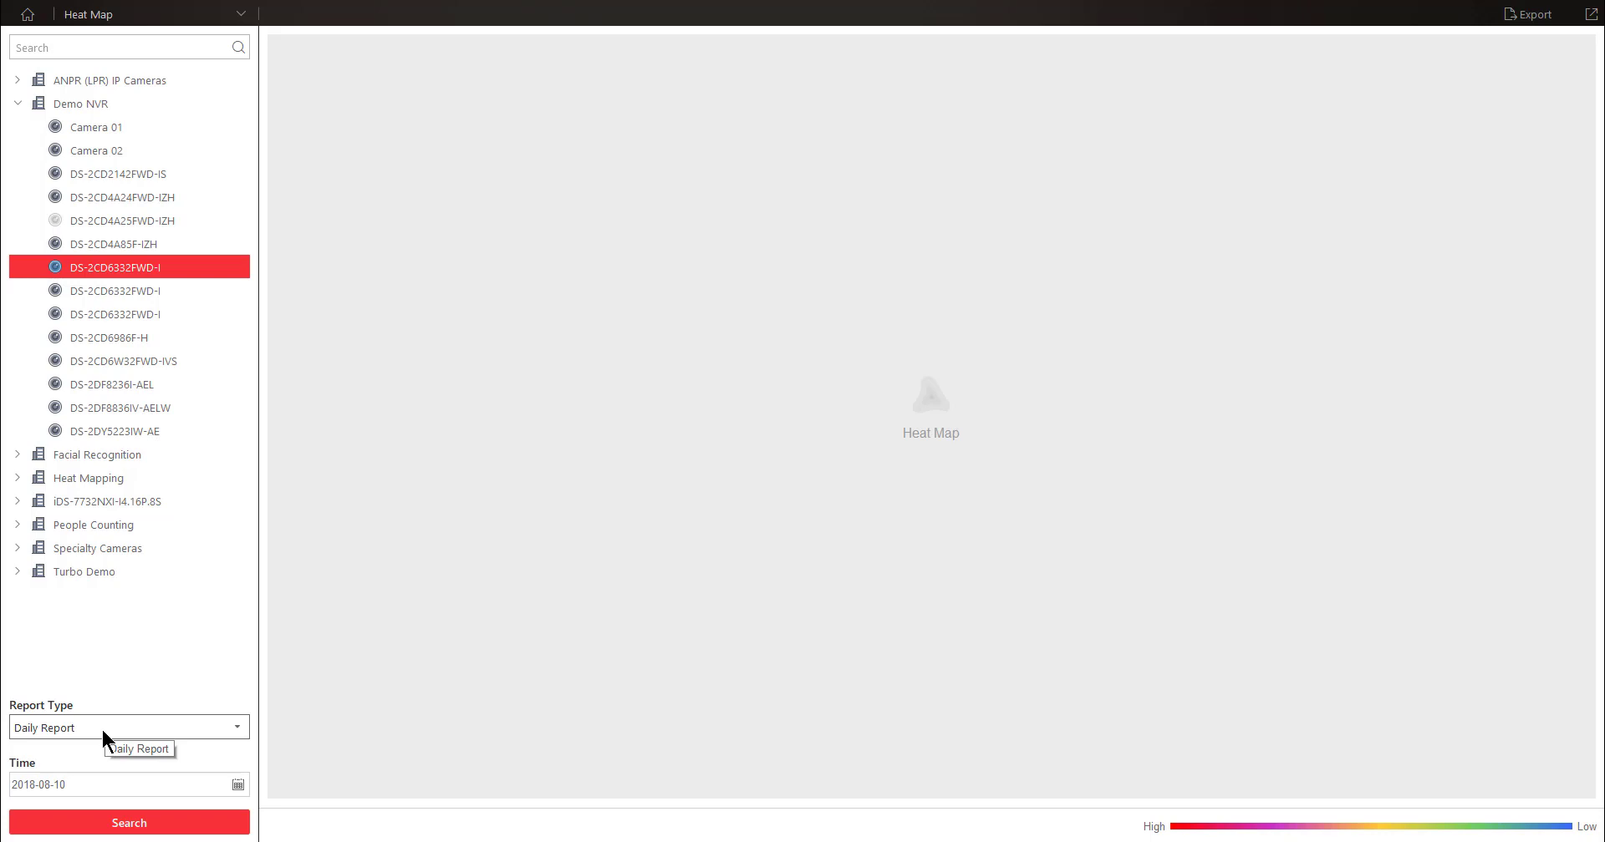
{"action": "left_click", "coordinate": [128, 823]}
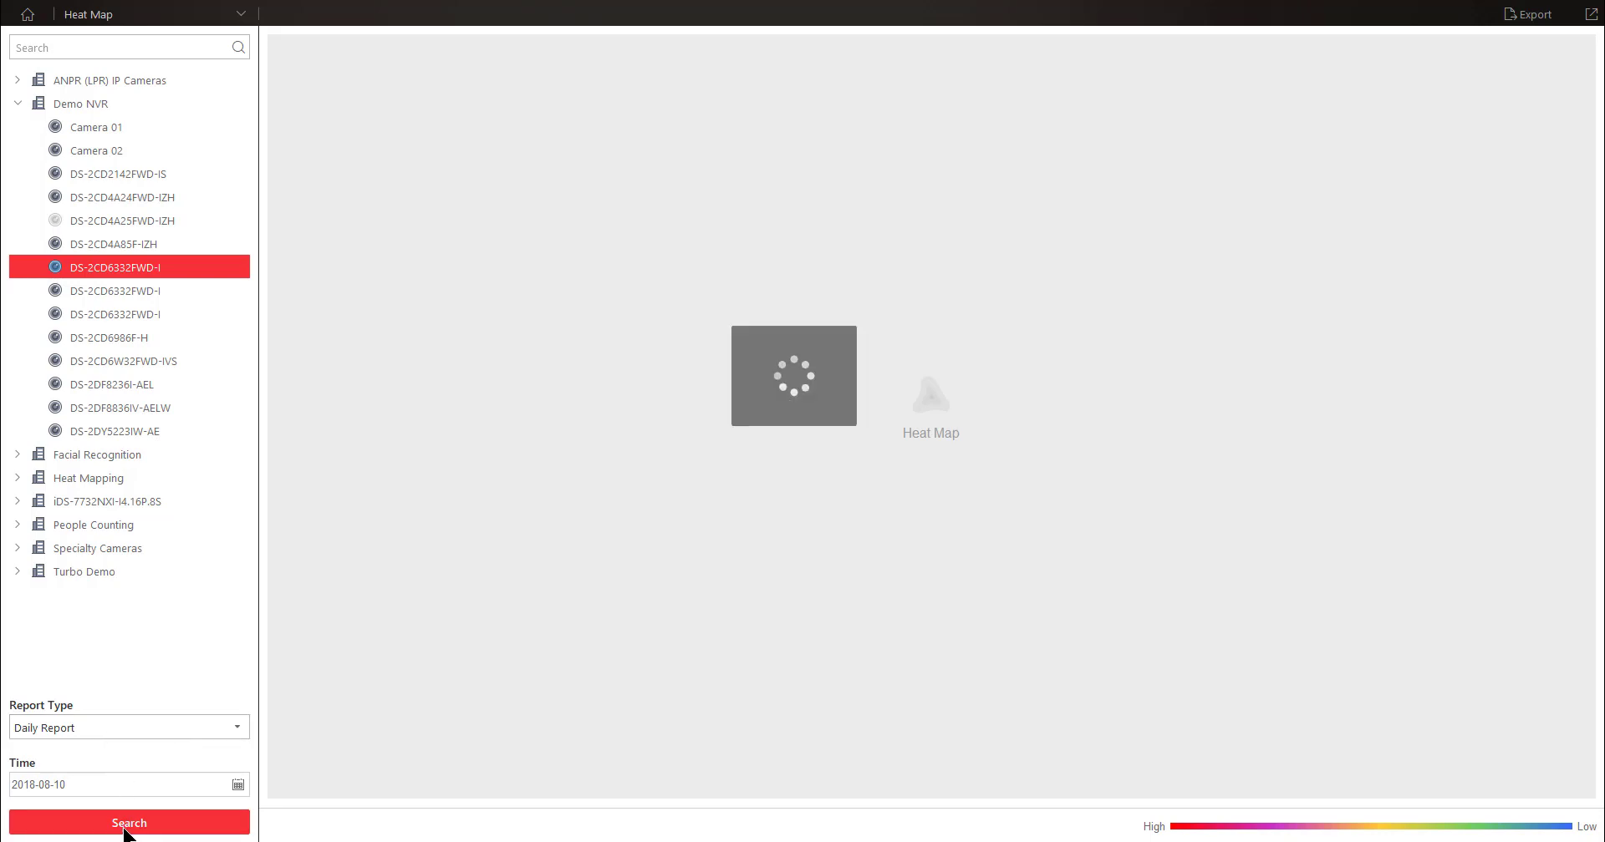
{"action": "left_click", "coordinate": [128, 823]}
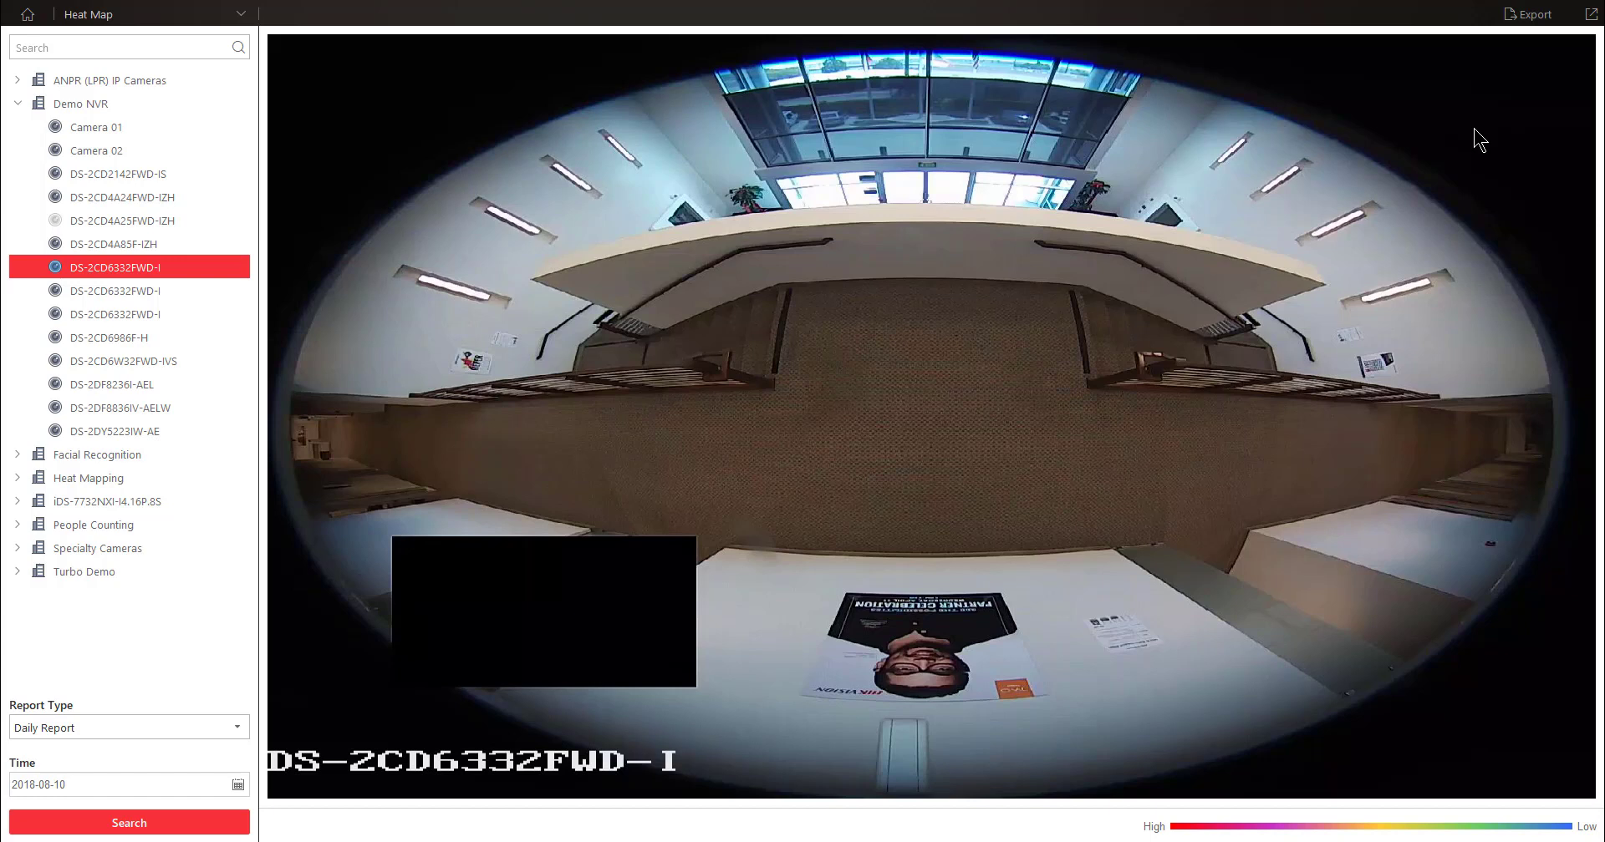
{"action": "left_click", "coordinate": [18, 104]}
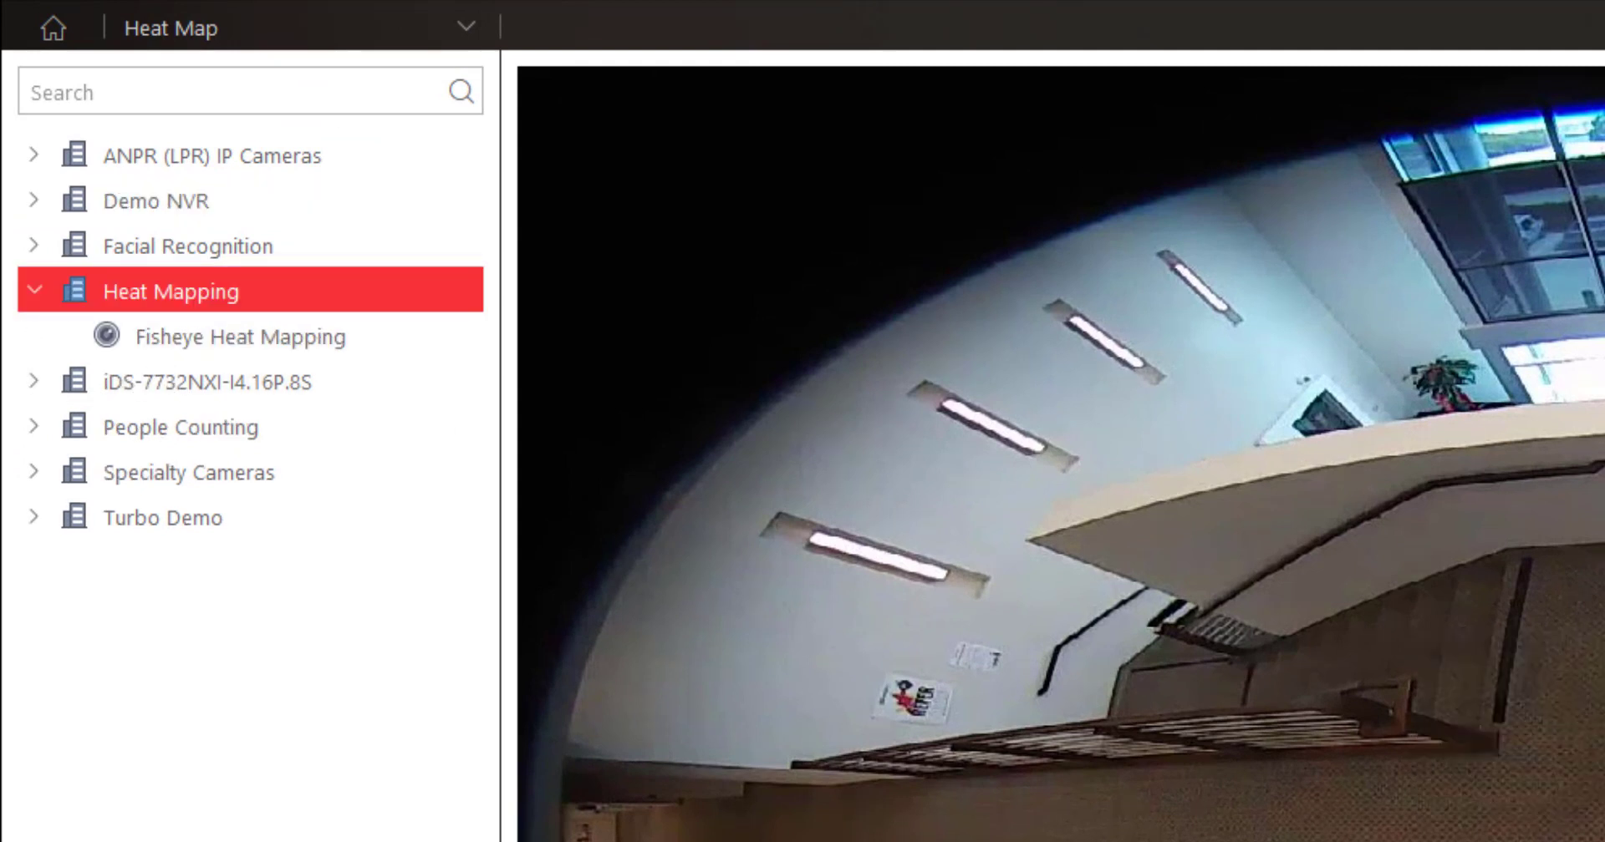
- Select the Fisheye Heat Mapping camera under the Heat Mapping group
{"action": "left_click", "coordinate": [241, 336]}
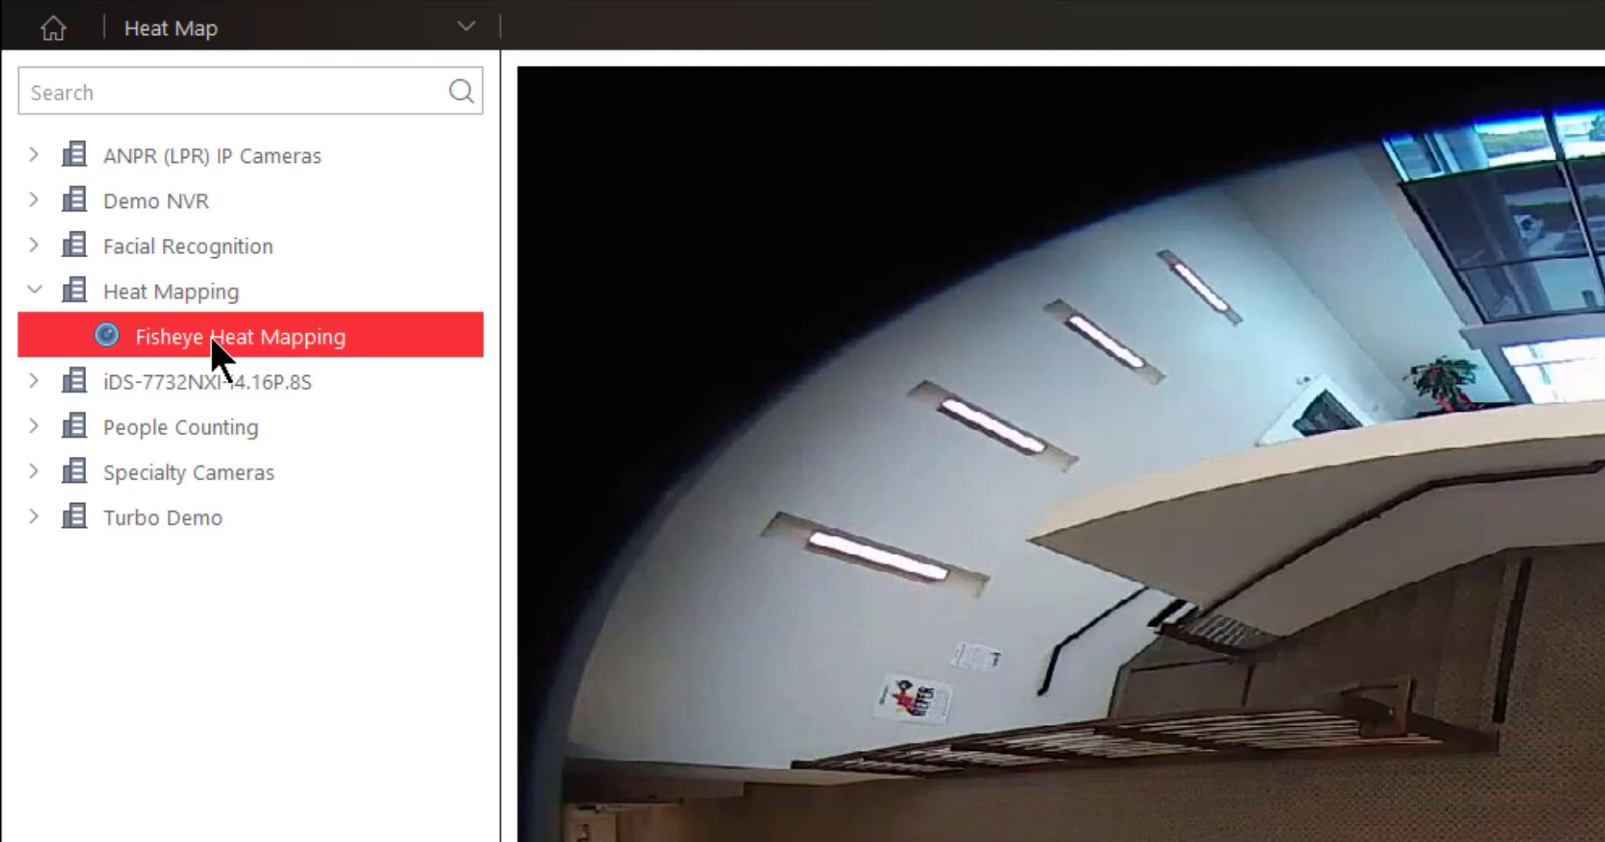
{"action": "left_click", "coordinate": [240, 336]}
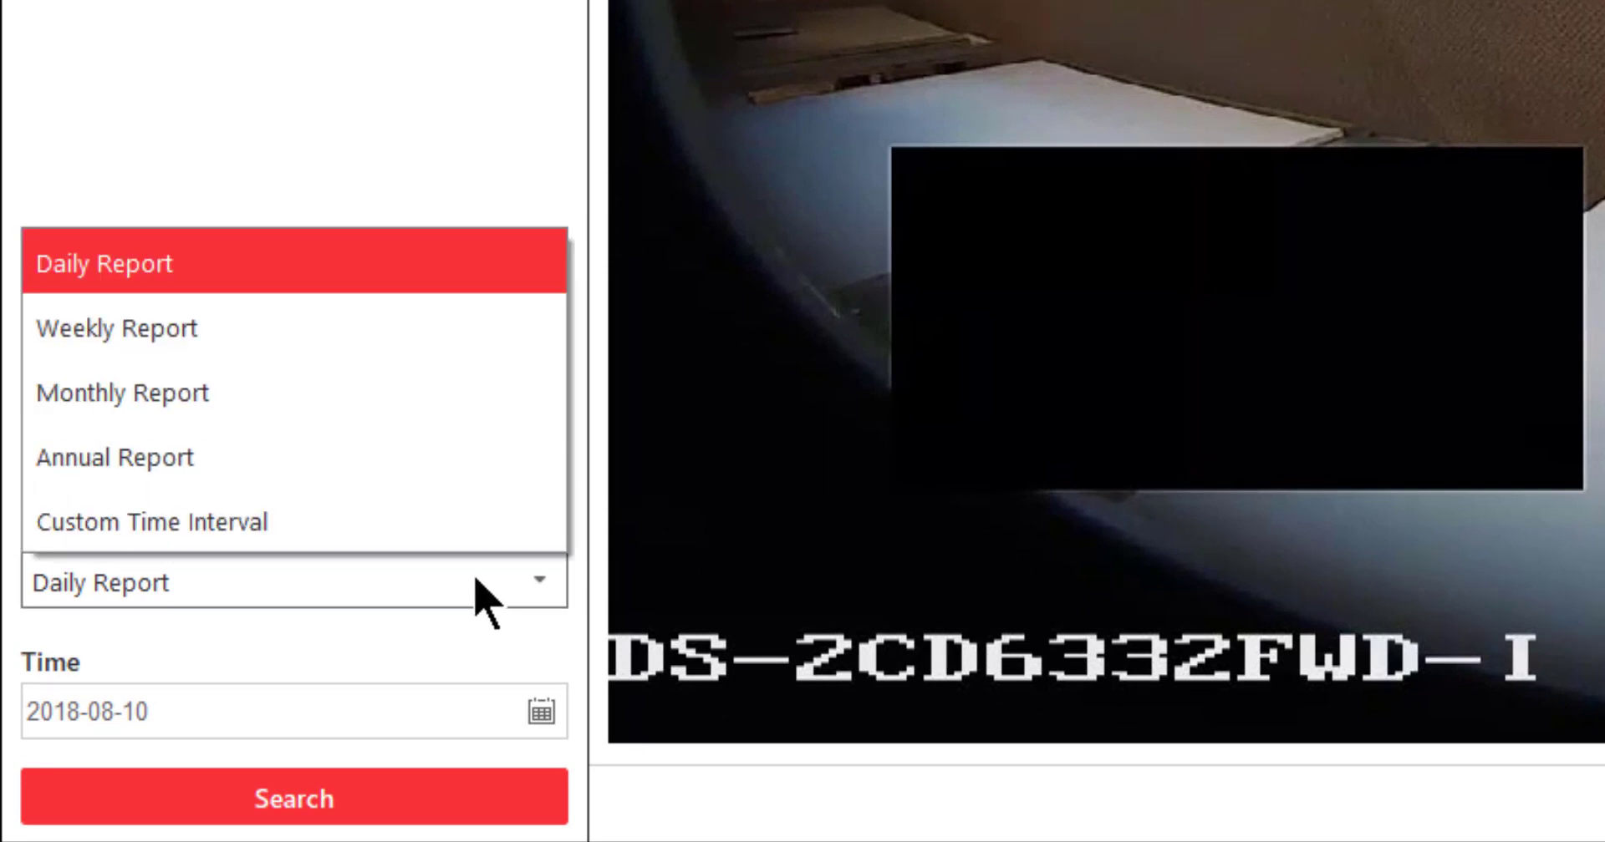
{"action": "mouse_move", "coordinate": [117, 327]}
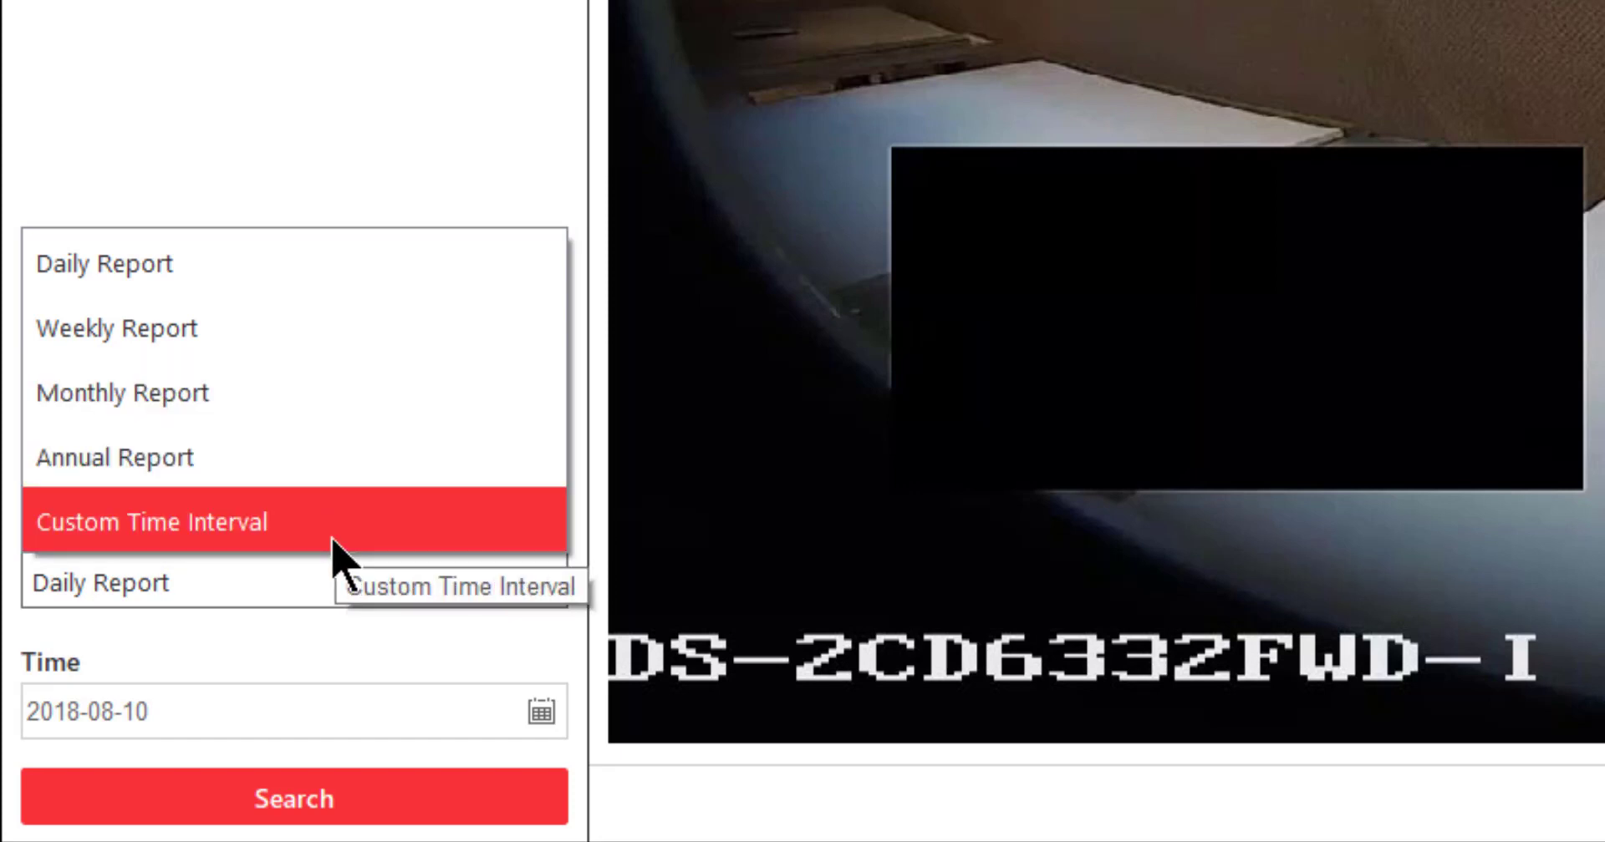
- Set the report date to 2018-07-30 via the July 2018 calendar
{"action": "left_click", "coordinate": [102, 264]}
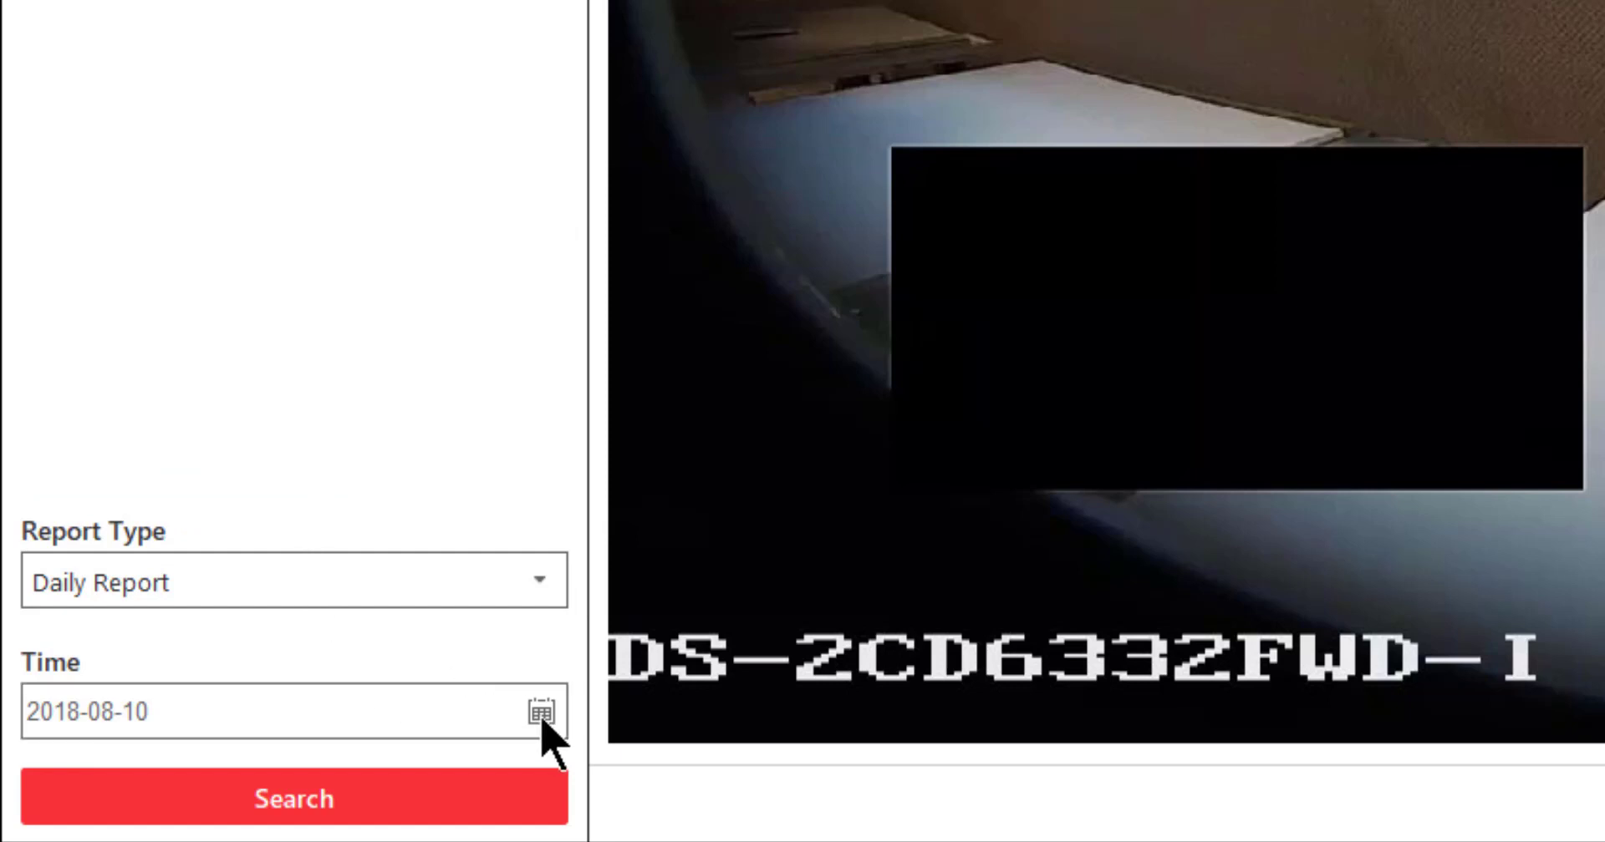
{"action": "left_click", "coordinate": [541, 711]}
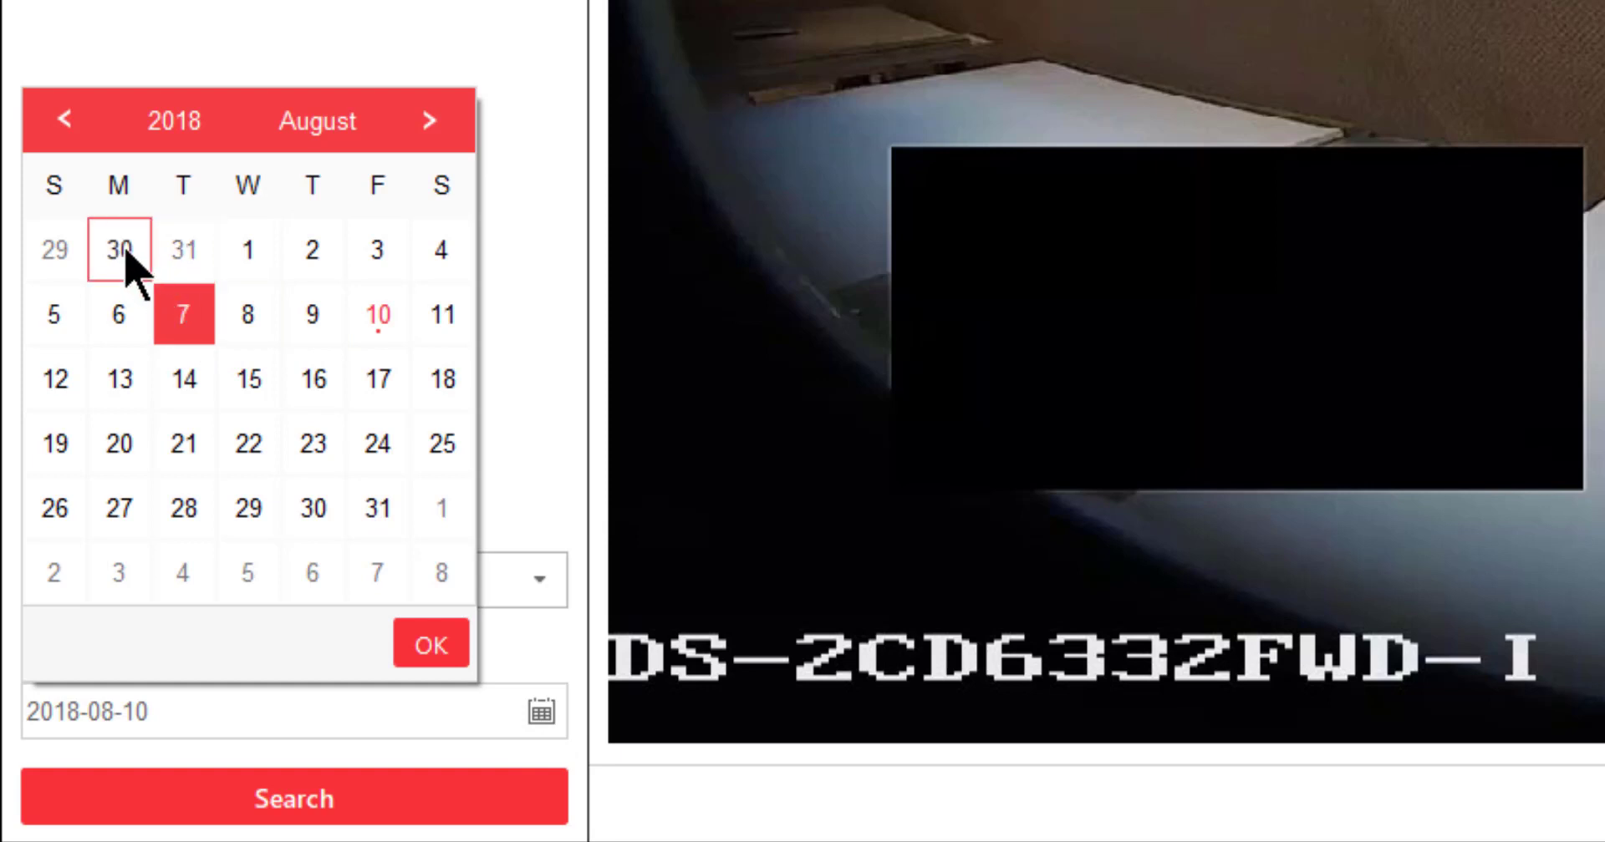
{"action": "left_click", "coordinate": [64, 119]}
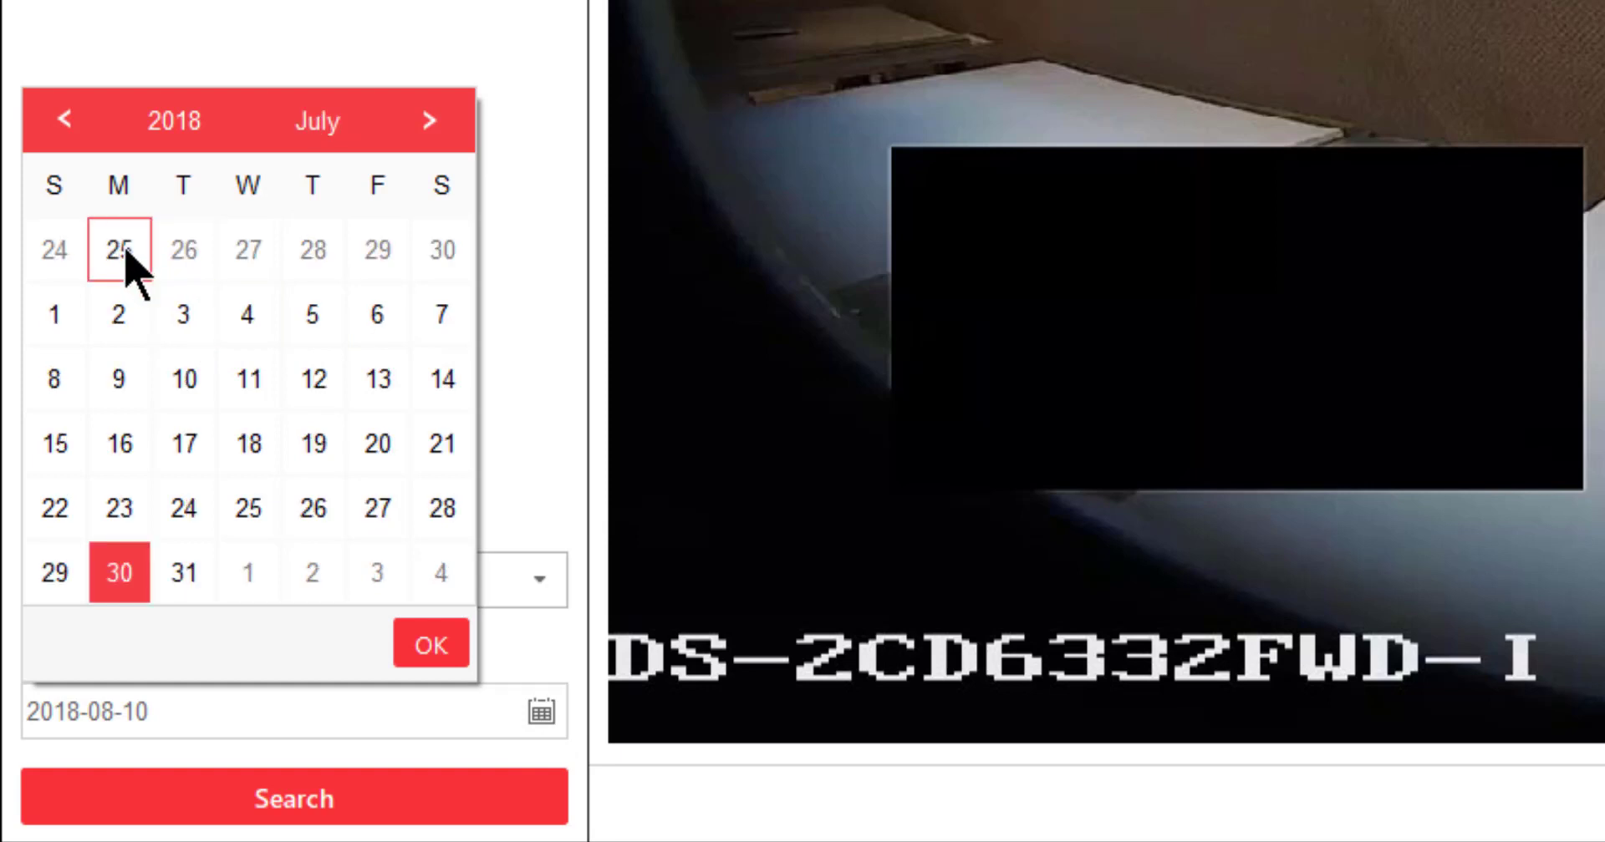
{"action": "left_click", "coordinate": [429, 645]}
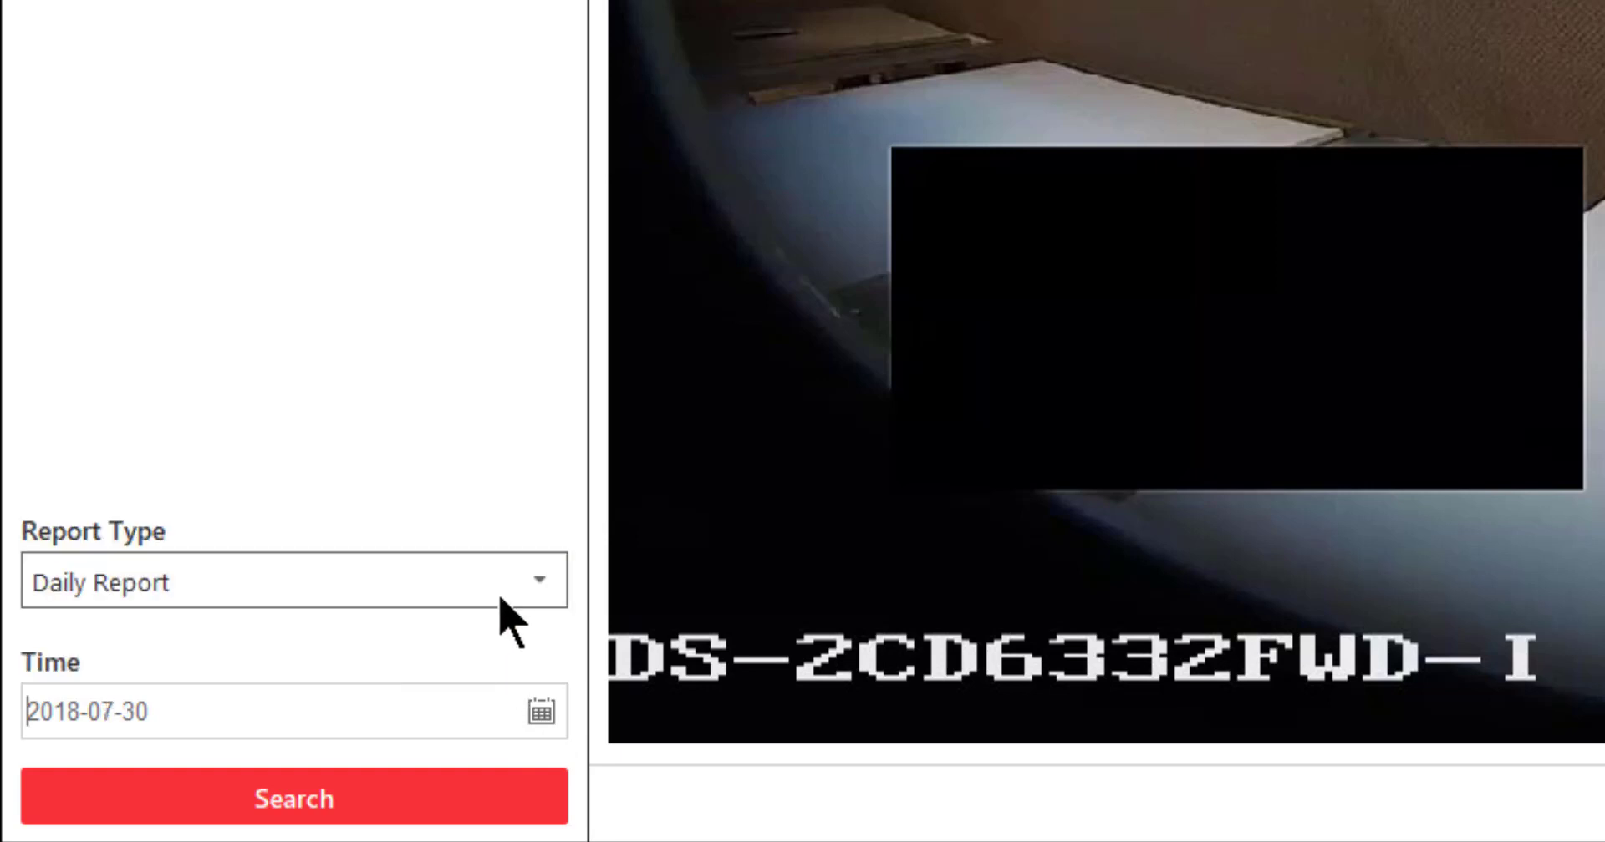
- Switch to Weekly Report and choose the week of 2018.07.01–2018.07.07
{"action": "left_click", "coordinate": [293, 581]}
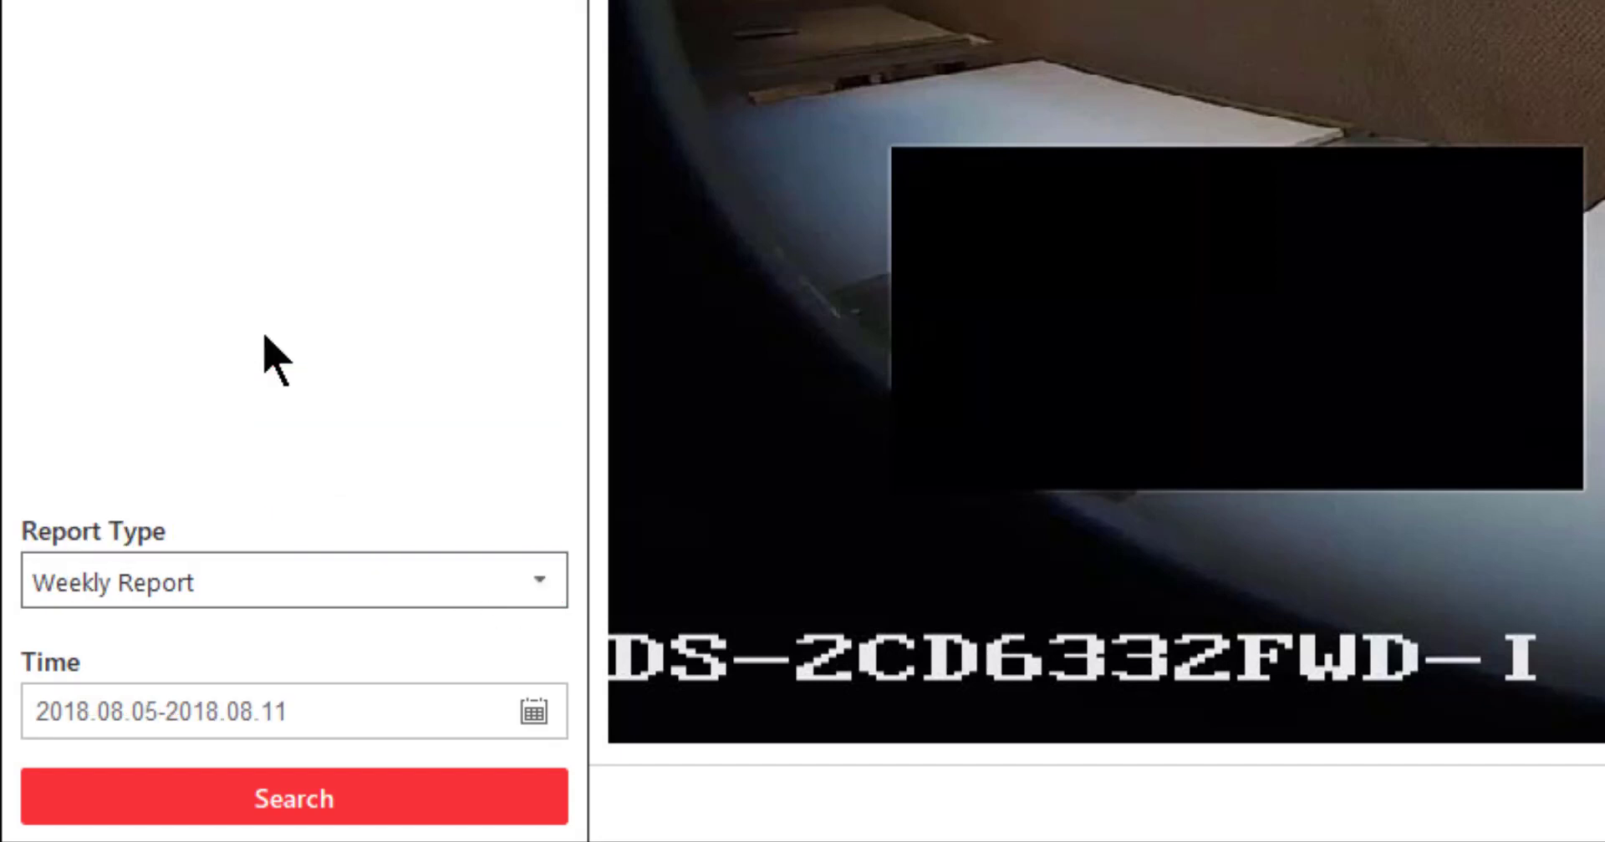
{"action": "left_click", "coordinate": [534, 711]}
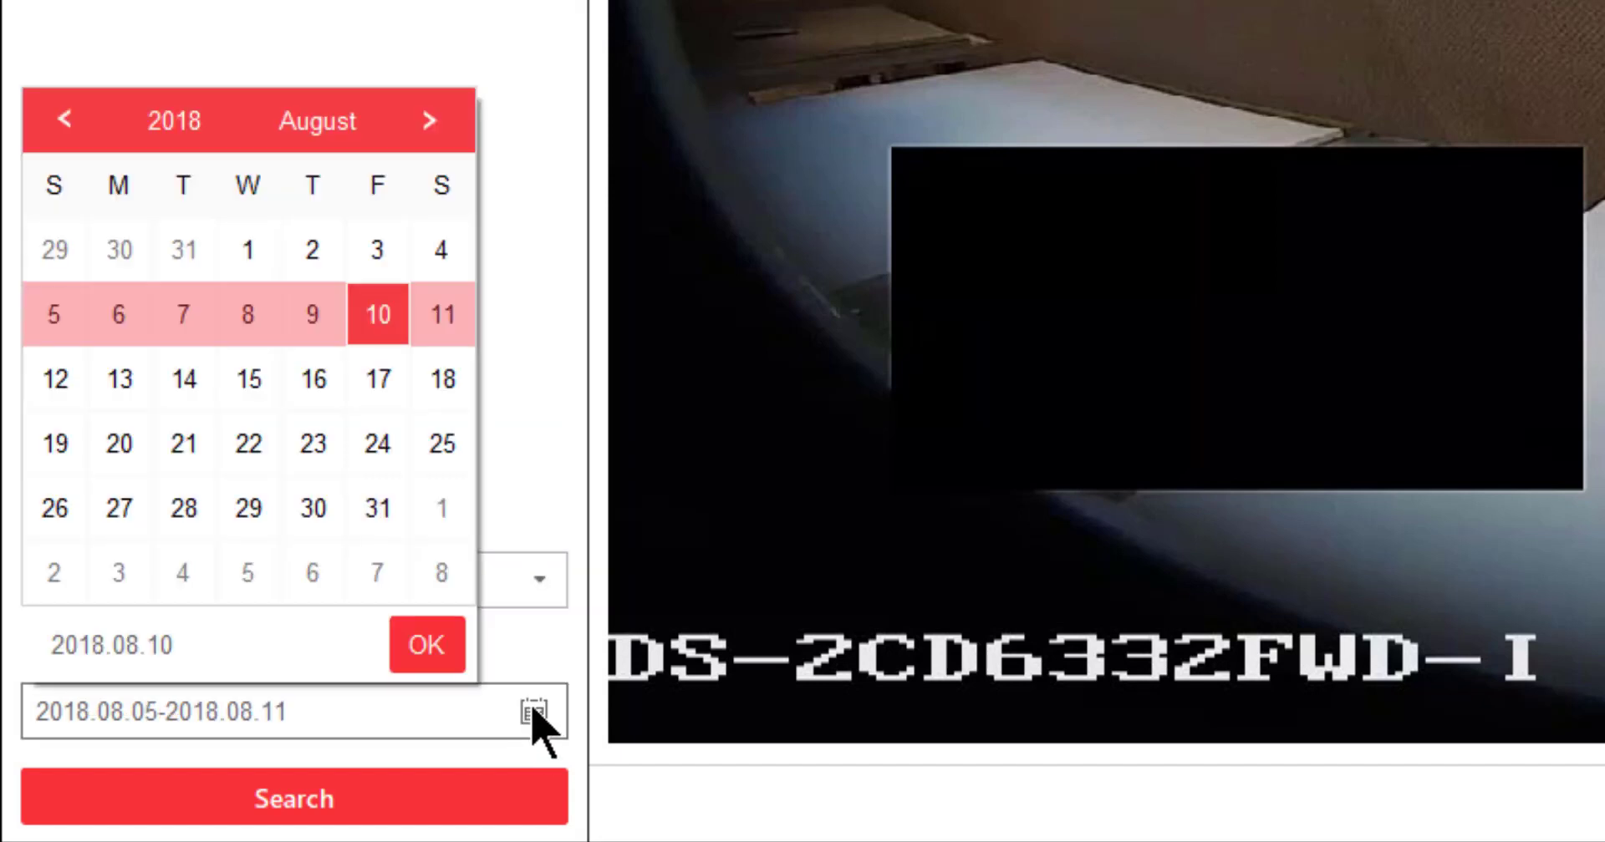
{"action": "left_click", "coordinate": [247, 378]}
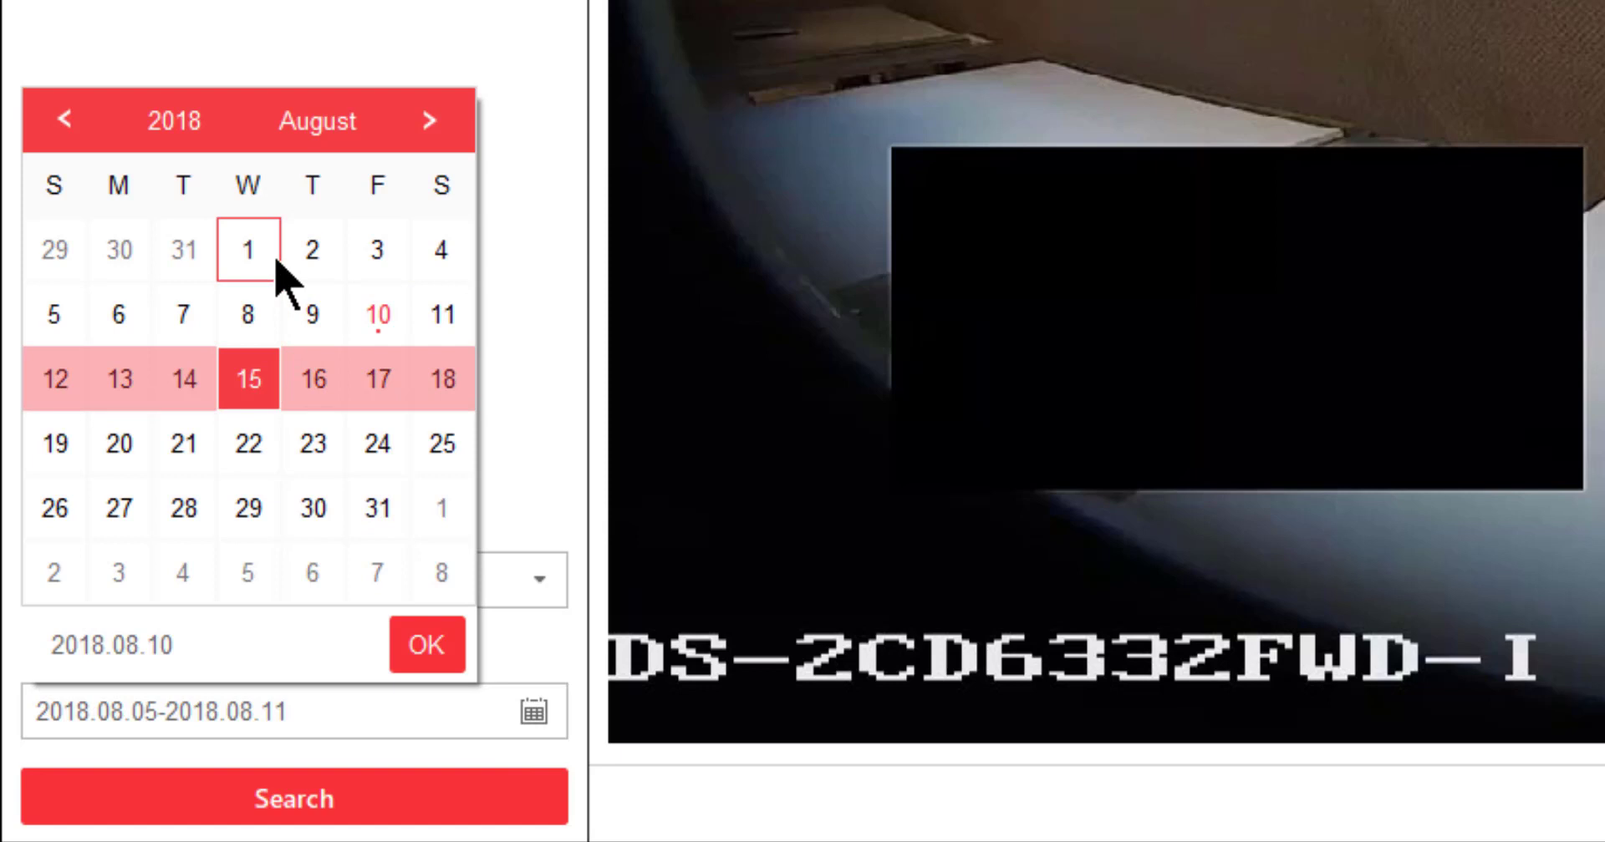
{"action": "left_click", "coordinate": [64, 120]}
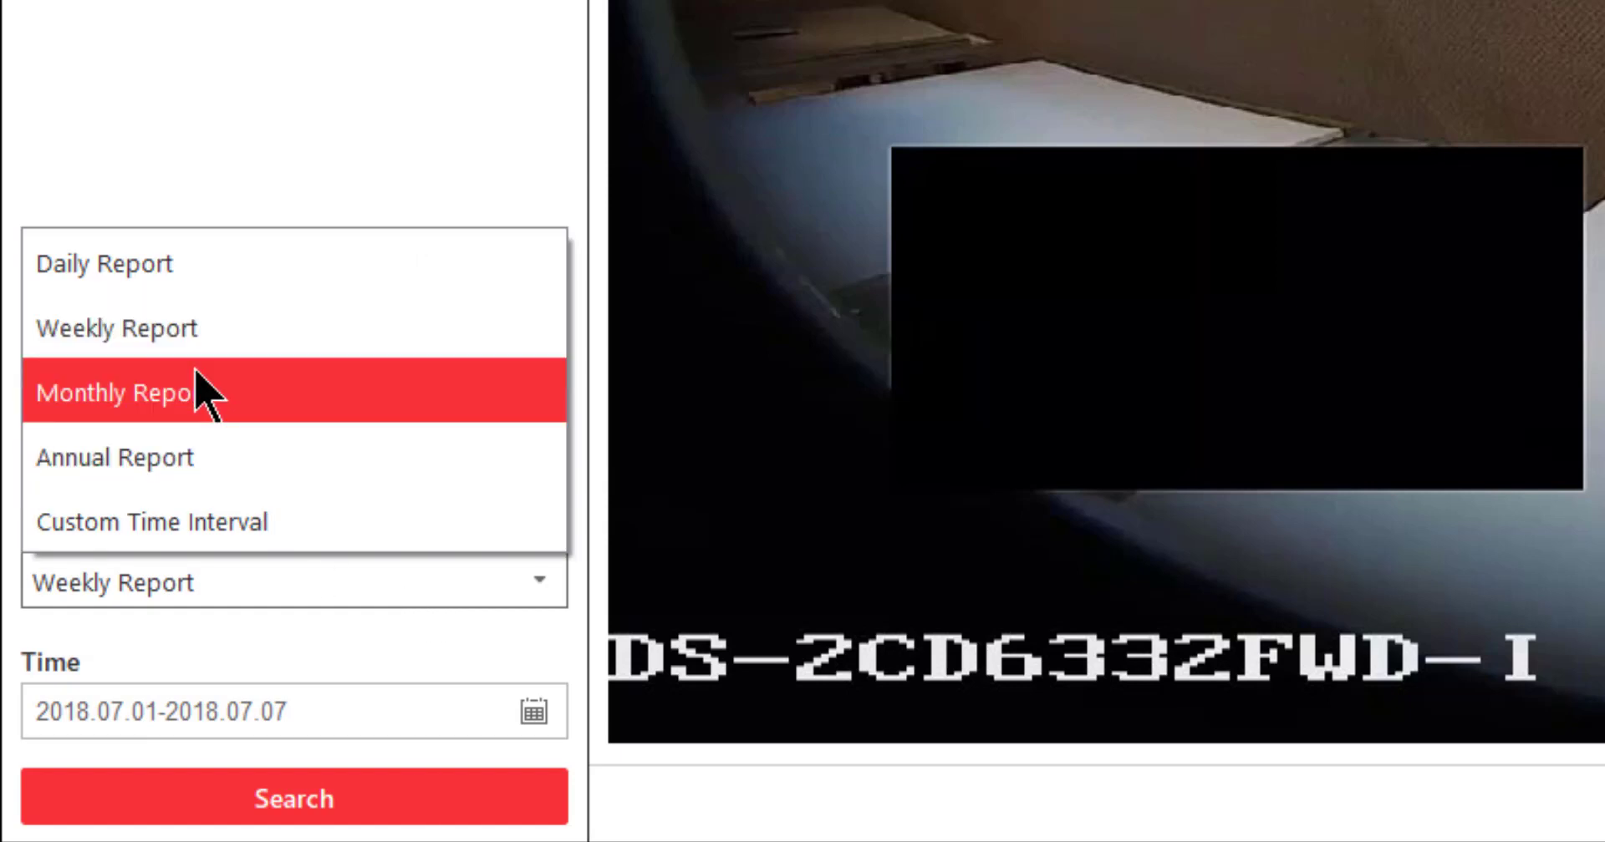
- Change the report type from Monthly Report to Custom Time Interval
{"action": "left_click", "coordinate": [123, 392]}
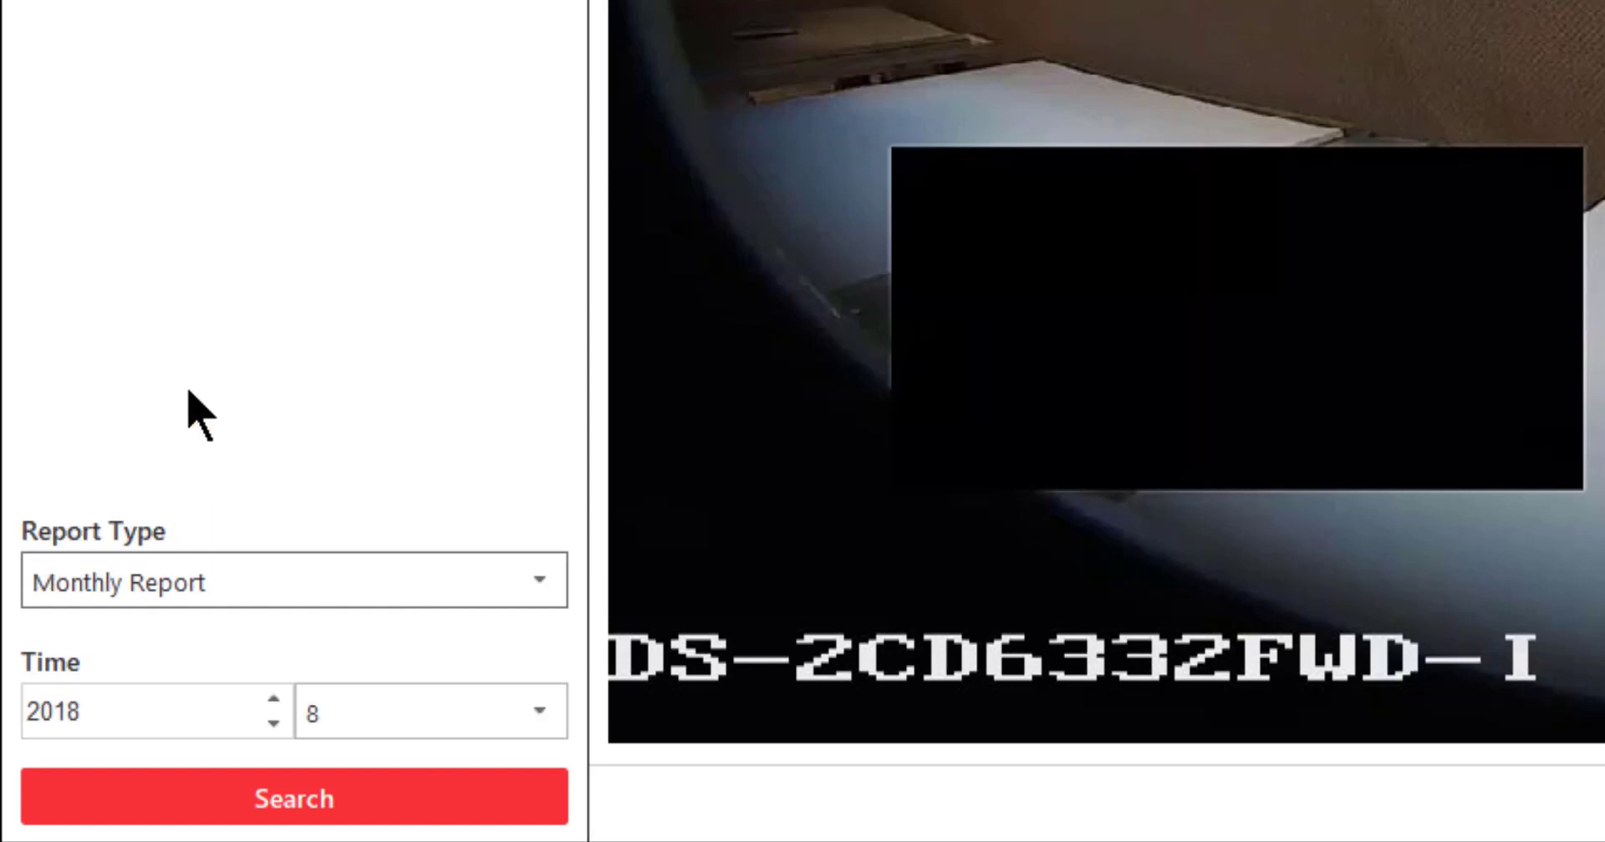
{"action": "left_click", "coordinate": [537, 712]}
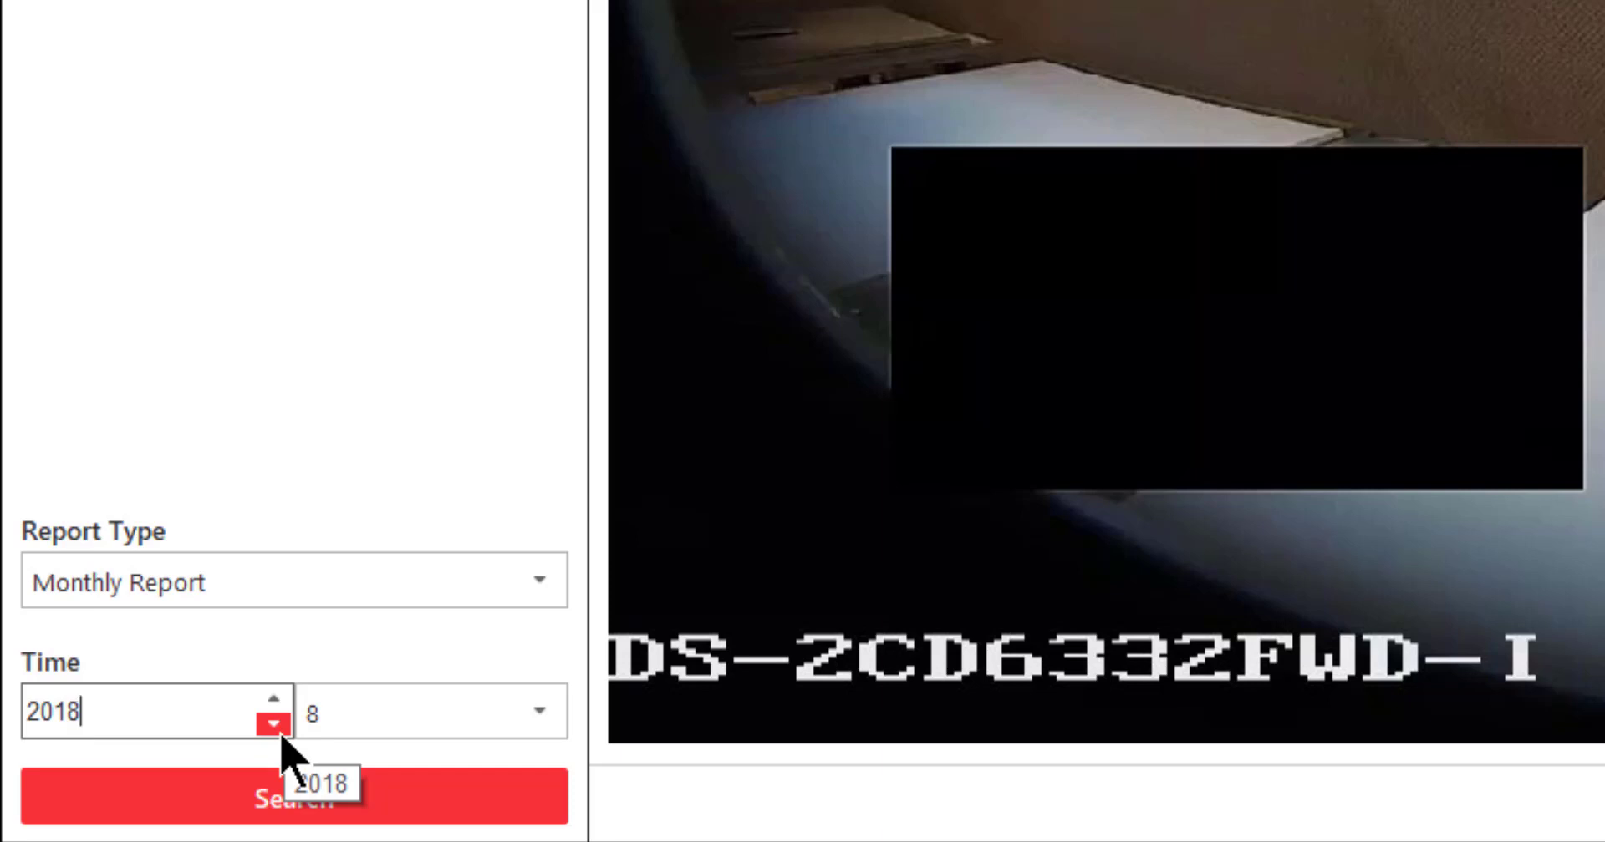
{"action": "mouse_move", "coordinate": [143, 686]}
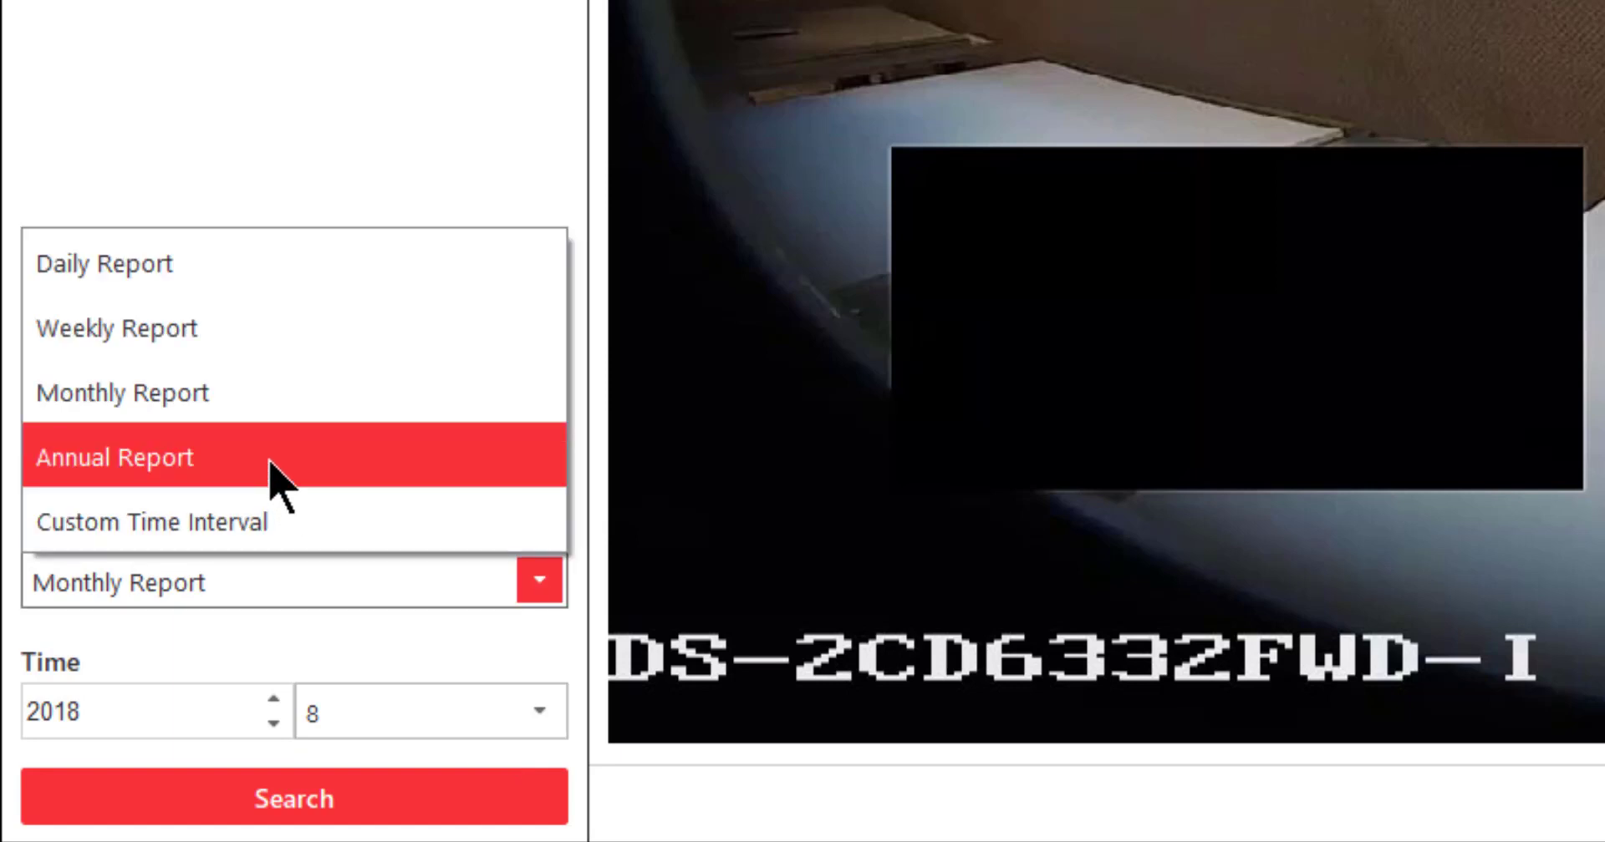
{"action": "left_click", "coordinate": [115, 456]}
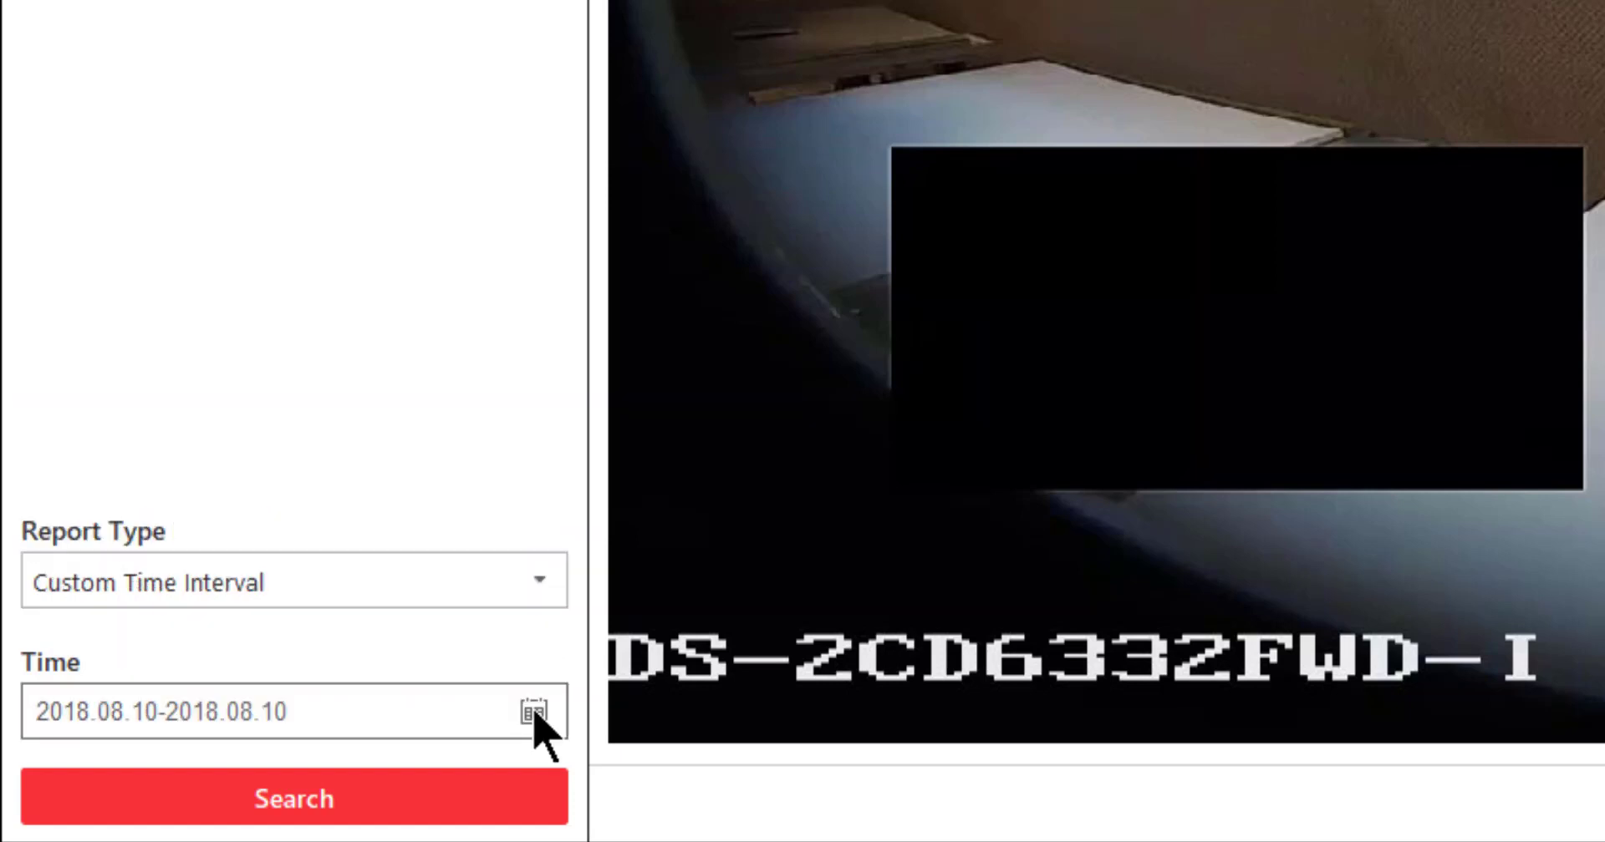
- Set the custom range from June 5 to July 13, 2018 in the date picker
{"action": "left_click", "coordinate": [533, 712]}
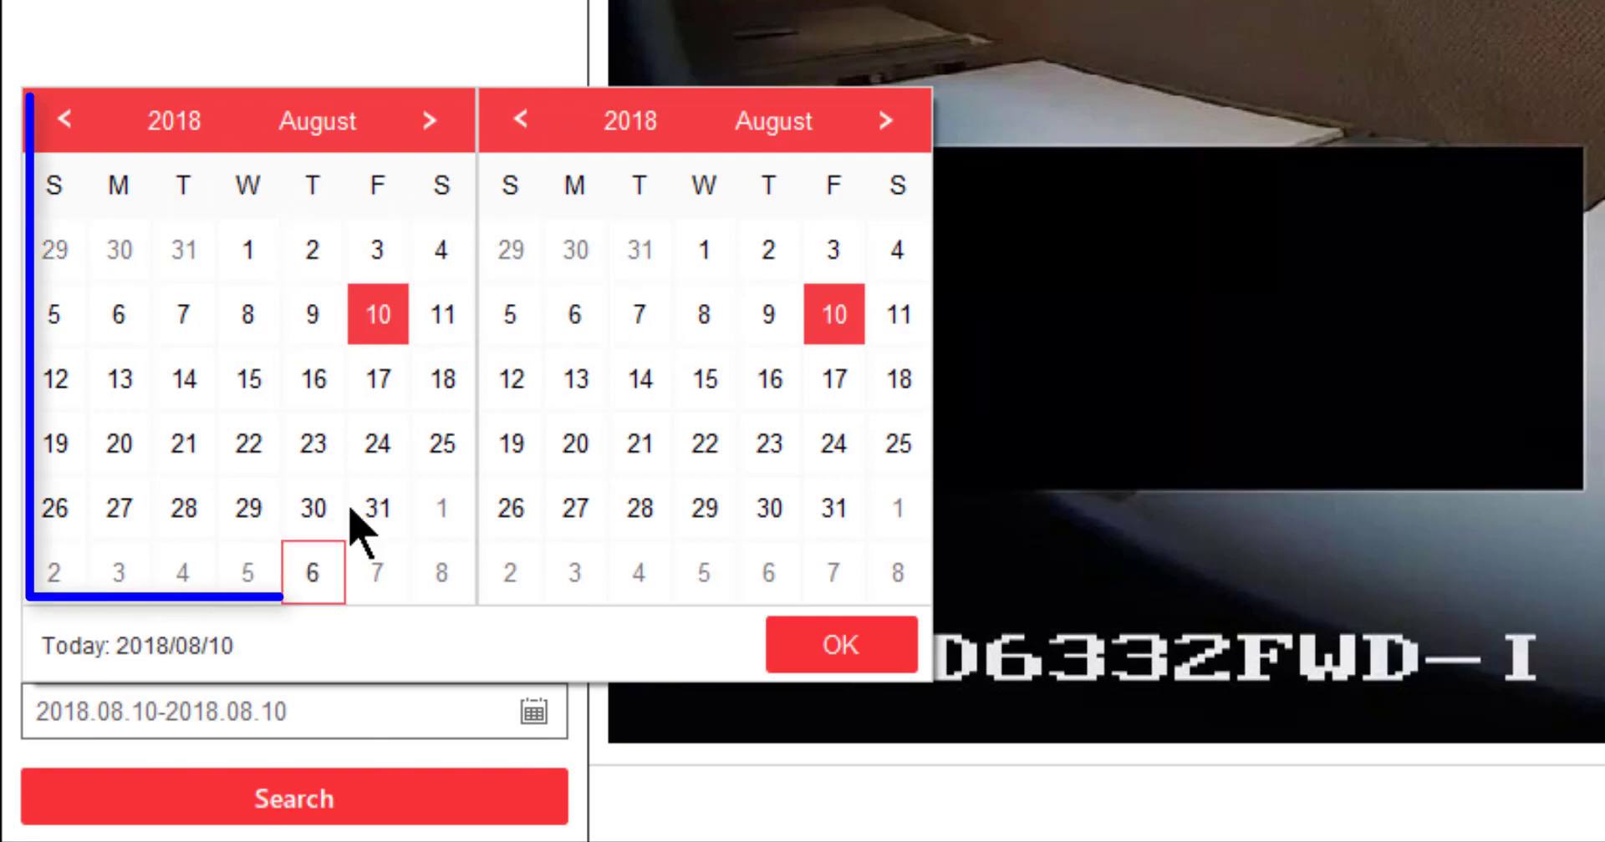
{"action": "left_click", "coordinate": [574, 443]}
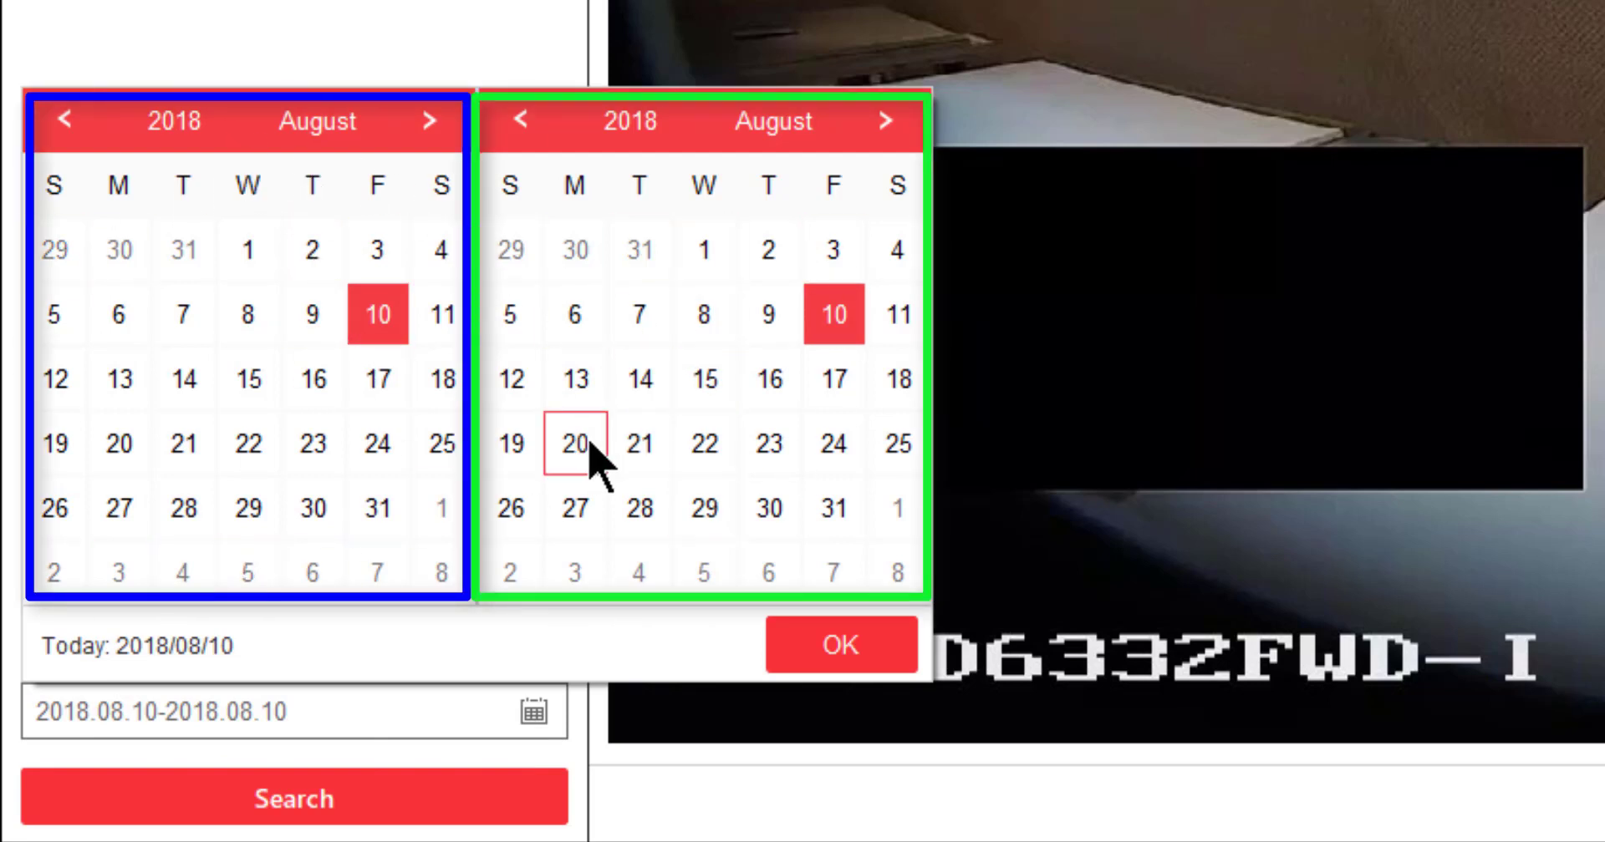
{"action": "left_click", "coordinate": [63, 121]}
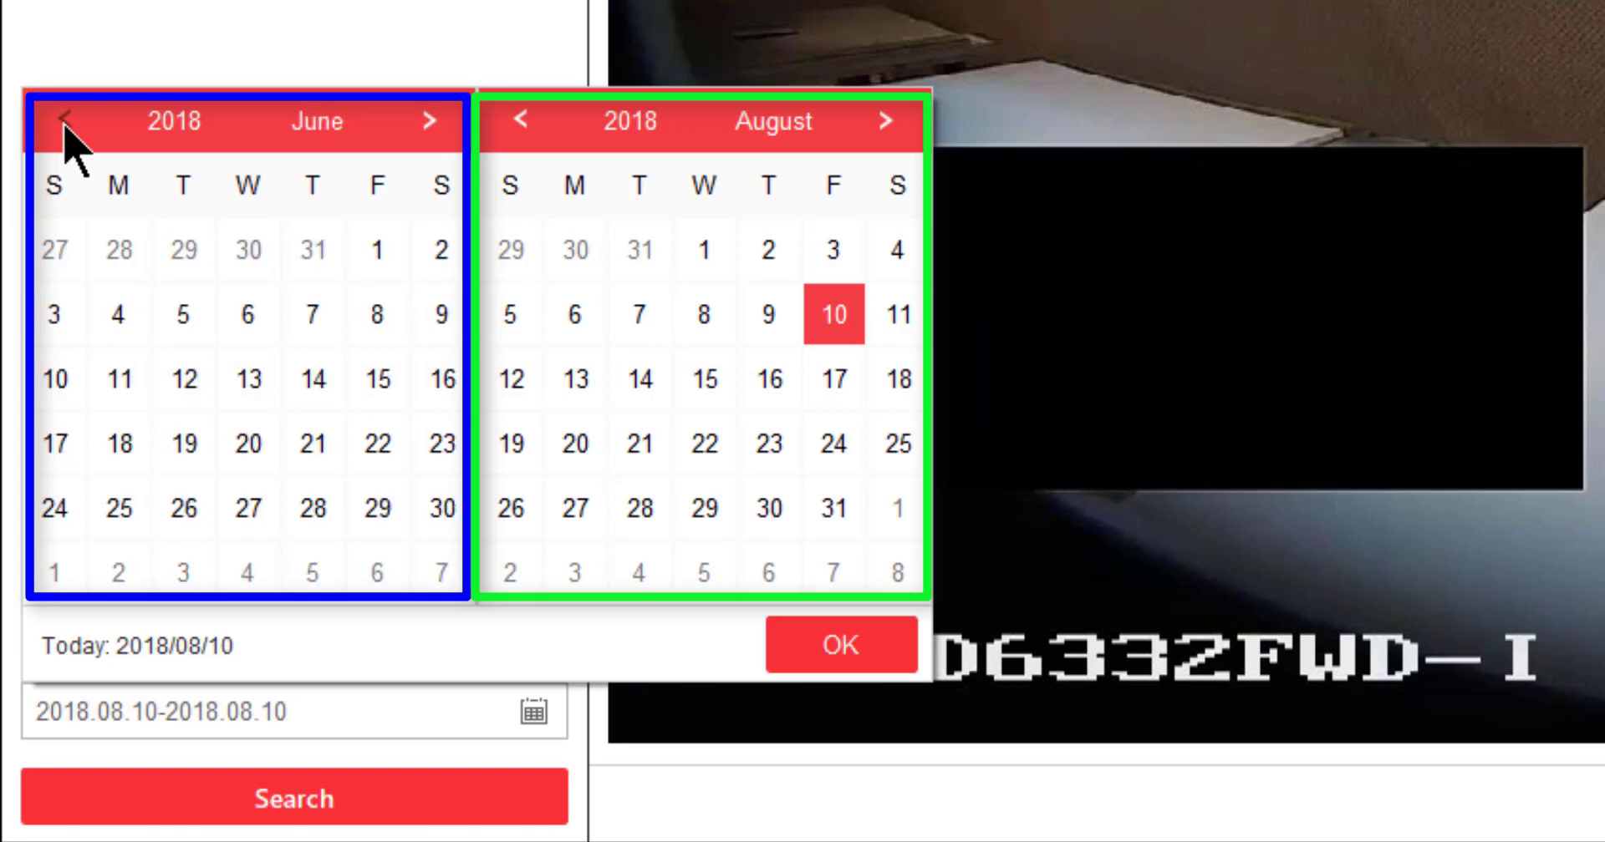
{"action": "left_click", "coordinate": [183, 314]}
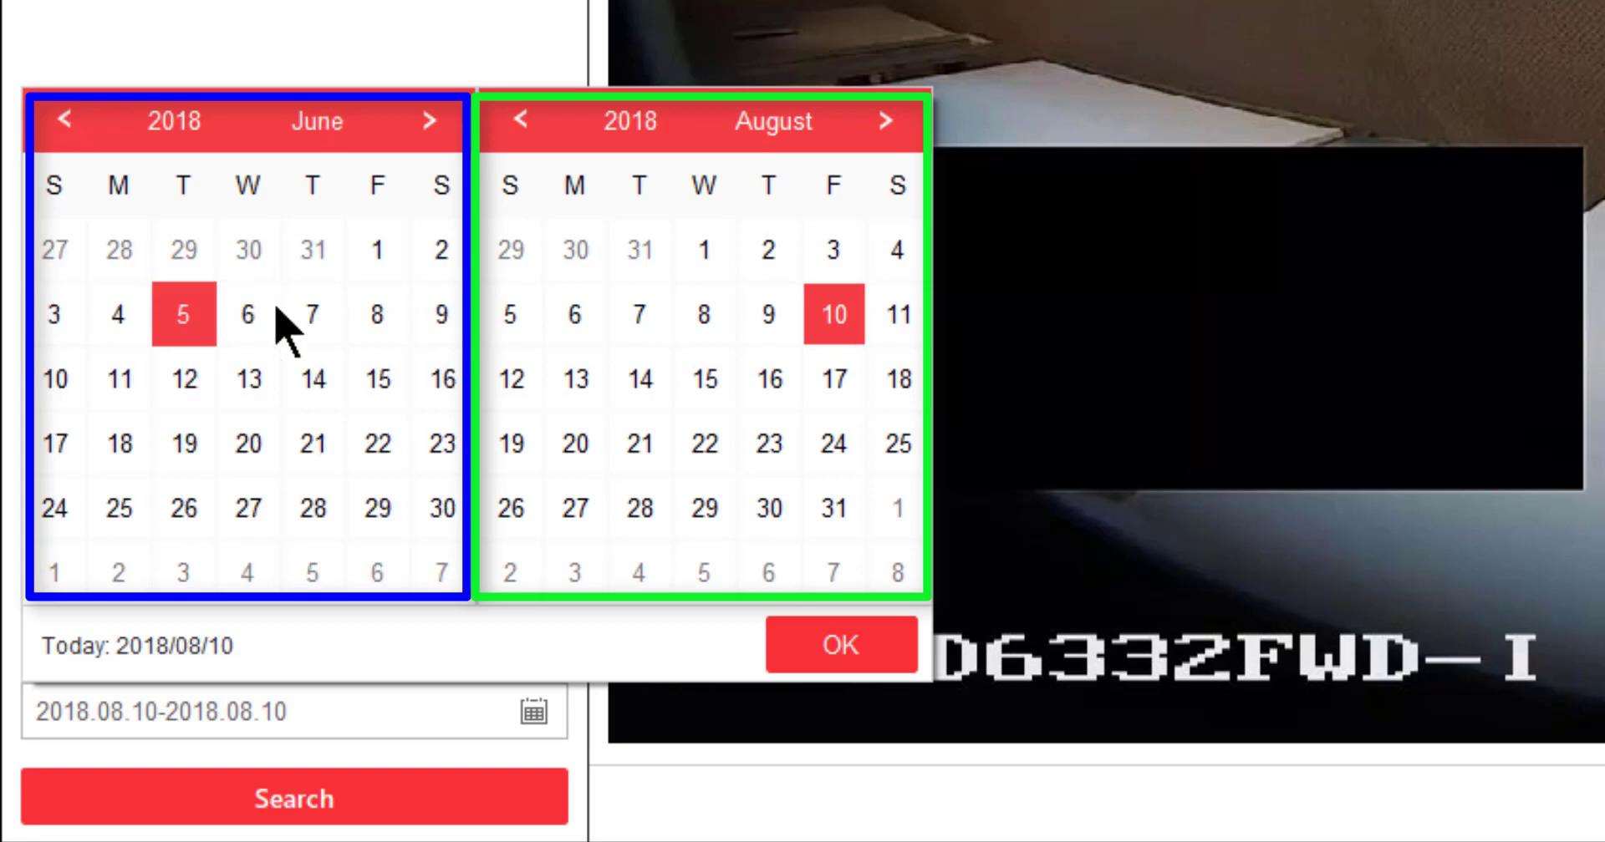
{"action": "left_click", "coordinate": [522, 122]}
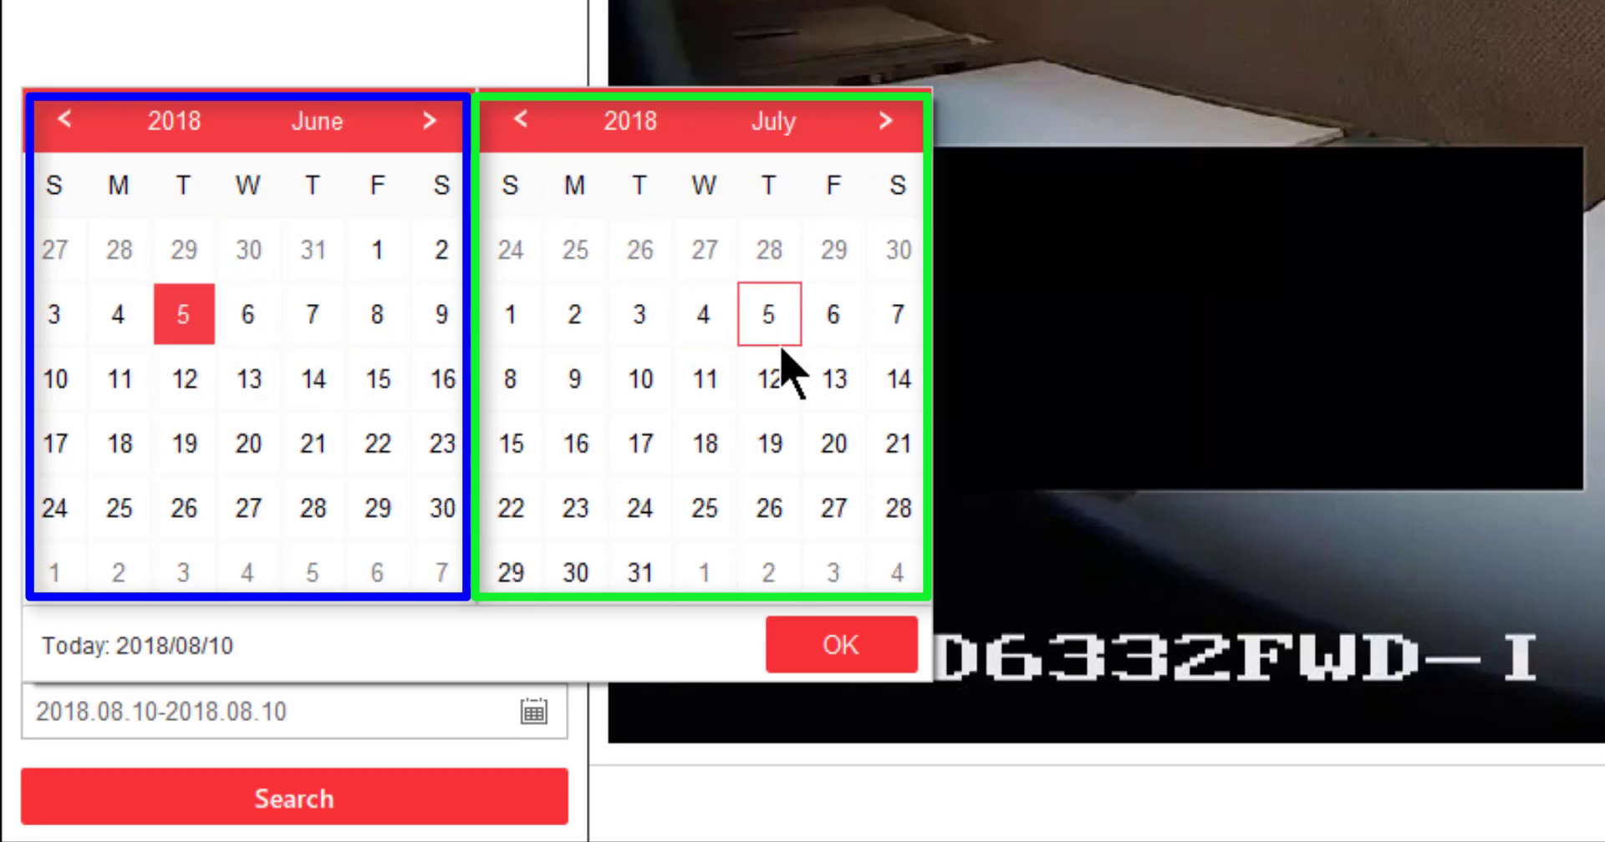
{"action": "left_click", "coordinate": [833, 379]}
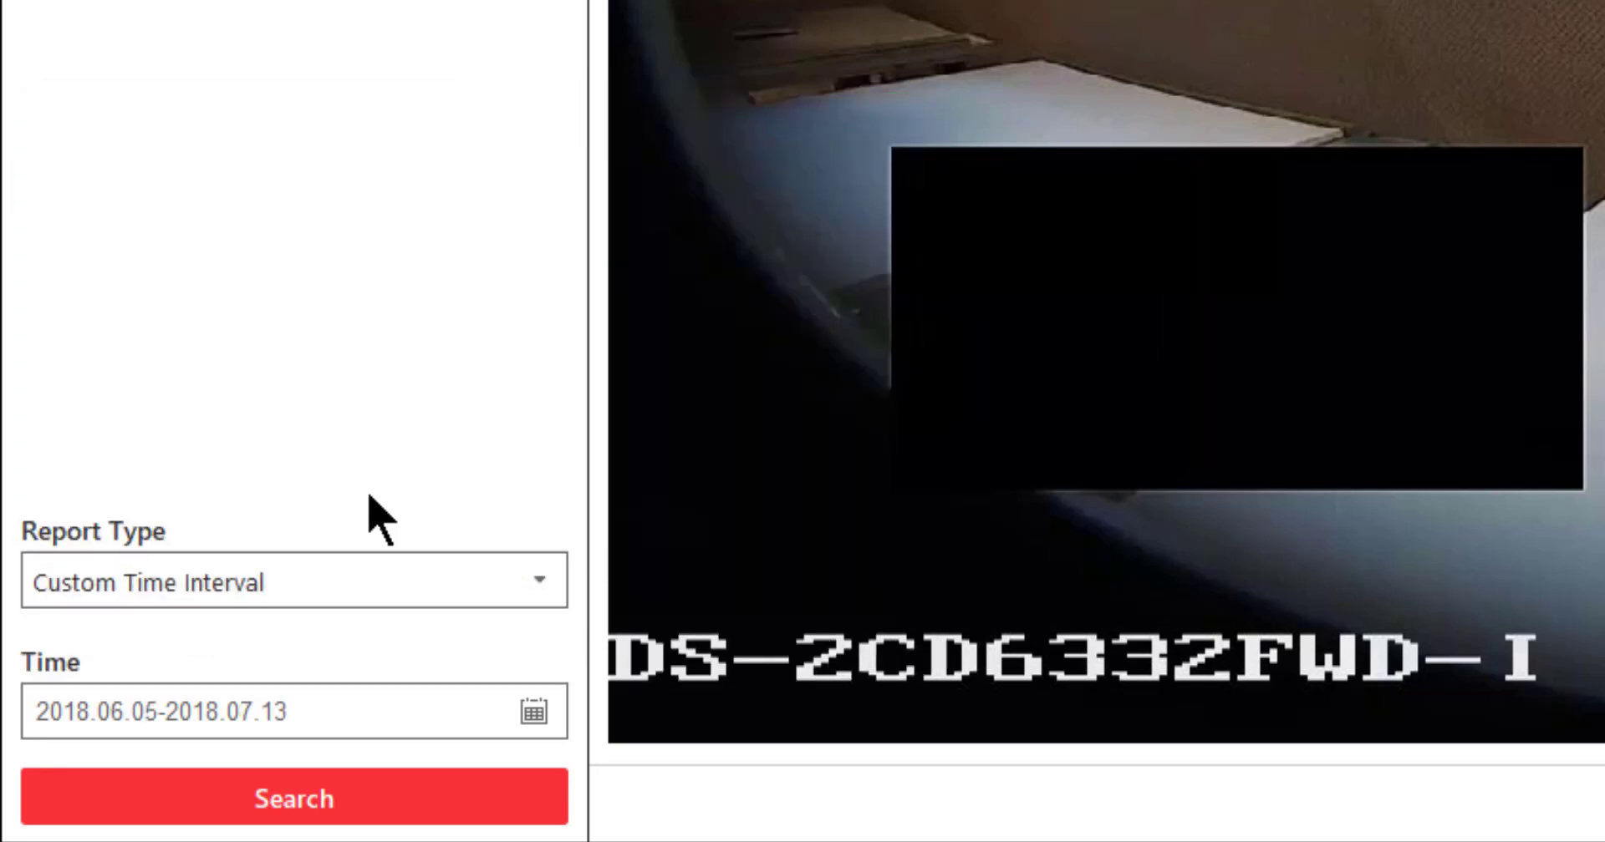
{"action": "mouse_move", "coordinate": [323, 528]}
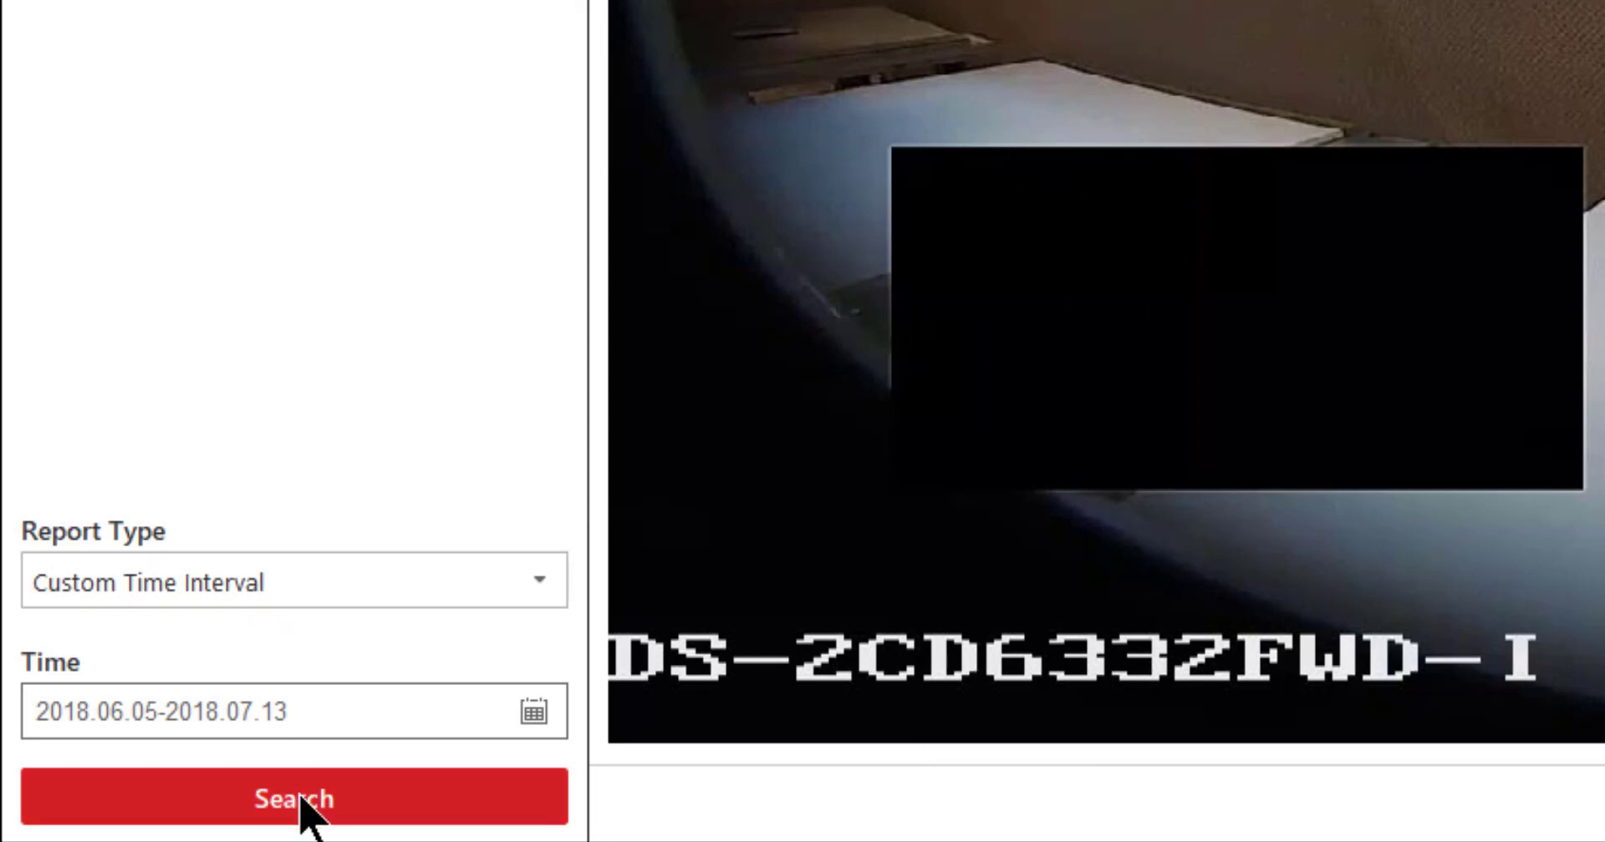
- Search to generate the heat overlay on the Fish Eye Downstairs view for 2018.06.05–2018.07.13
{"action": "left_click", "coordinate": [294, 798]}
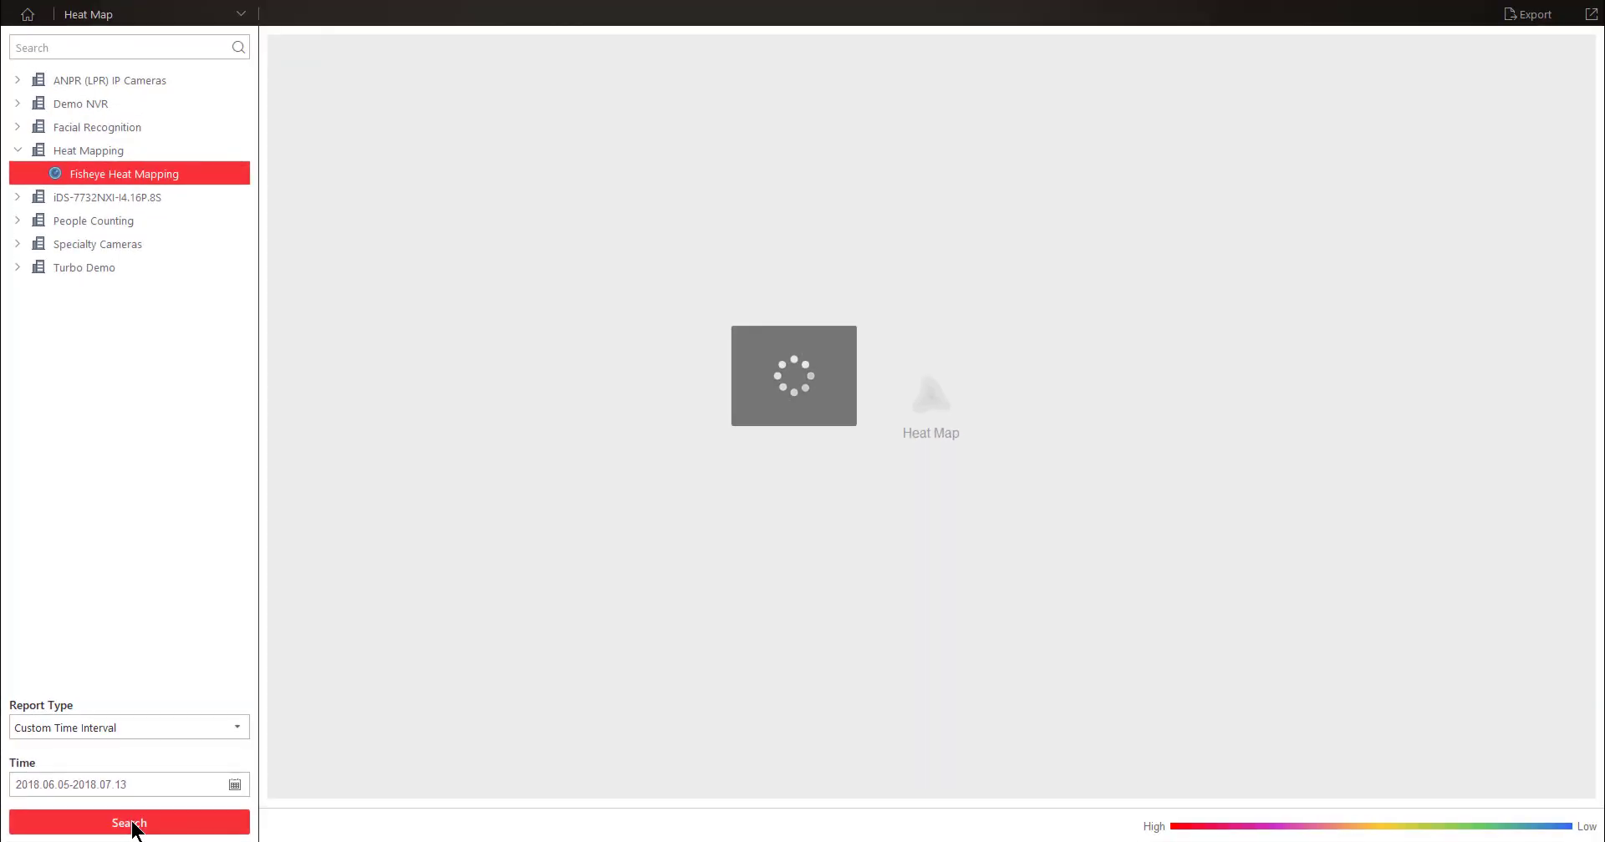
{"action": "left_click", "coordinate": [128, 823]}
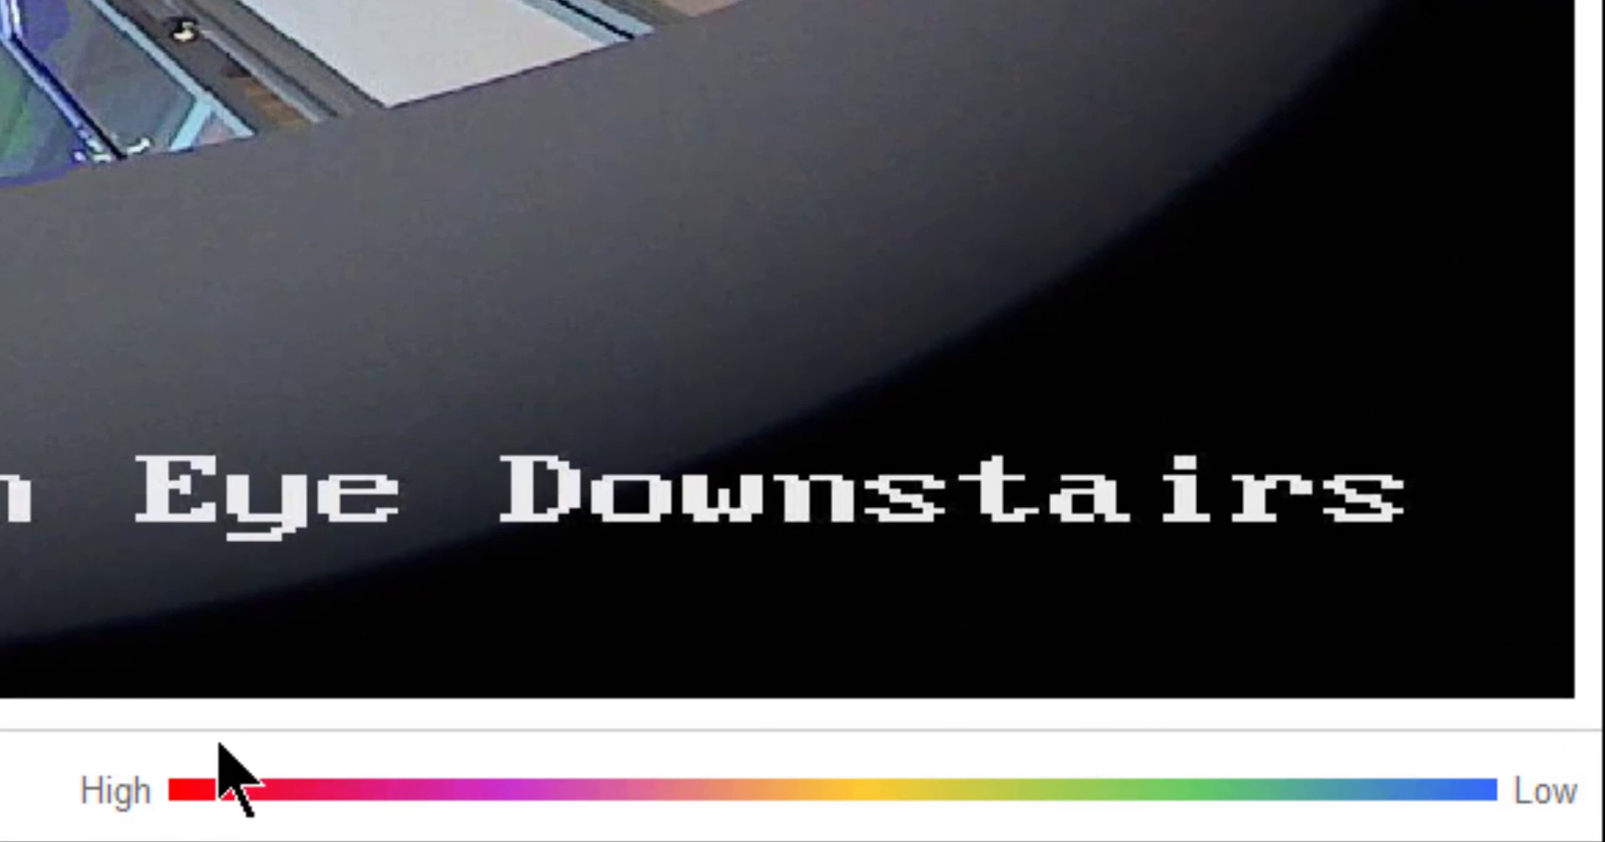
{"action": "mouse_move", "coordinate": [123, 809]}
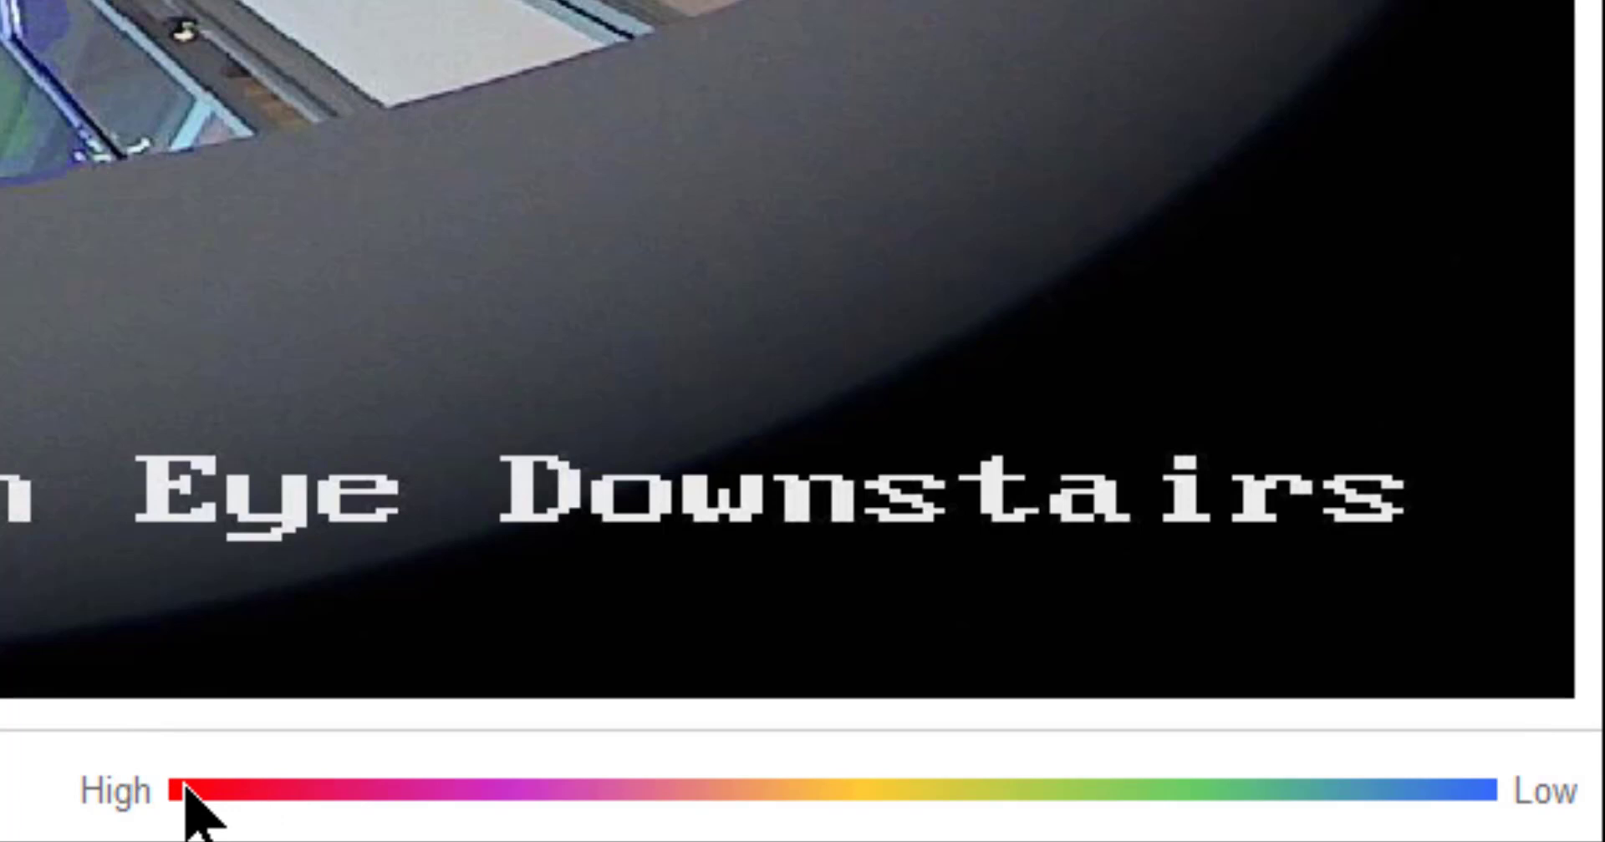
{"action": "mouse_move", "coordinate": [1524, 809]}
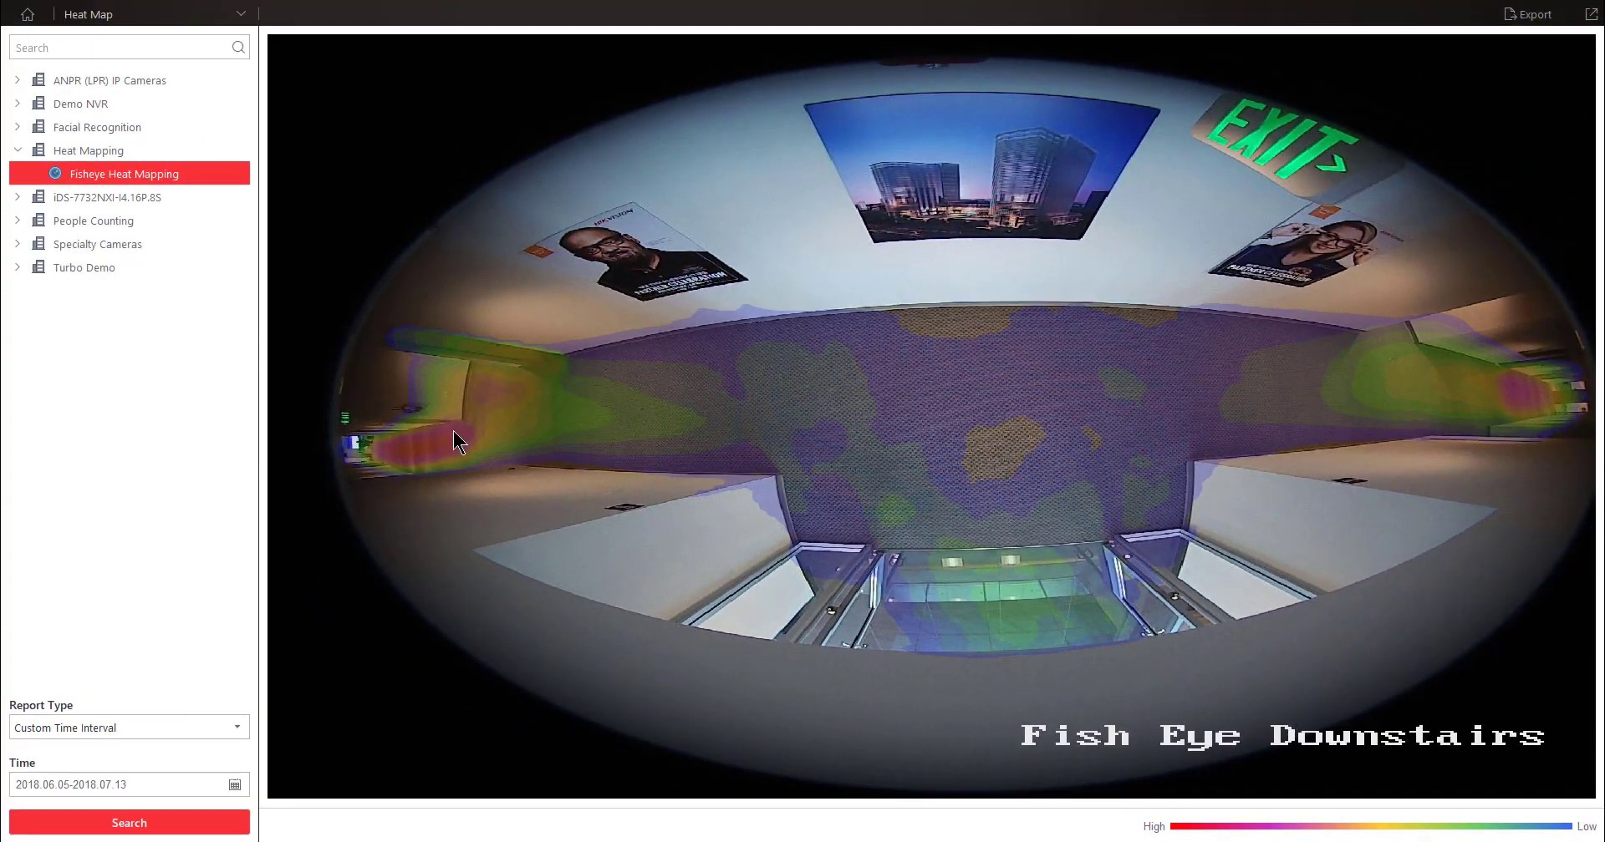
{"action": "mouse_move", "coordinate": [1525, 392]}
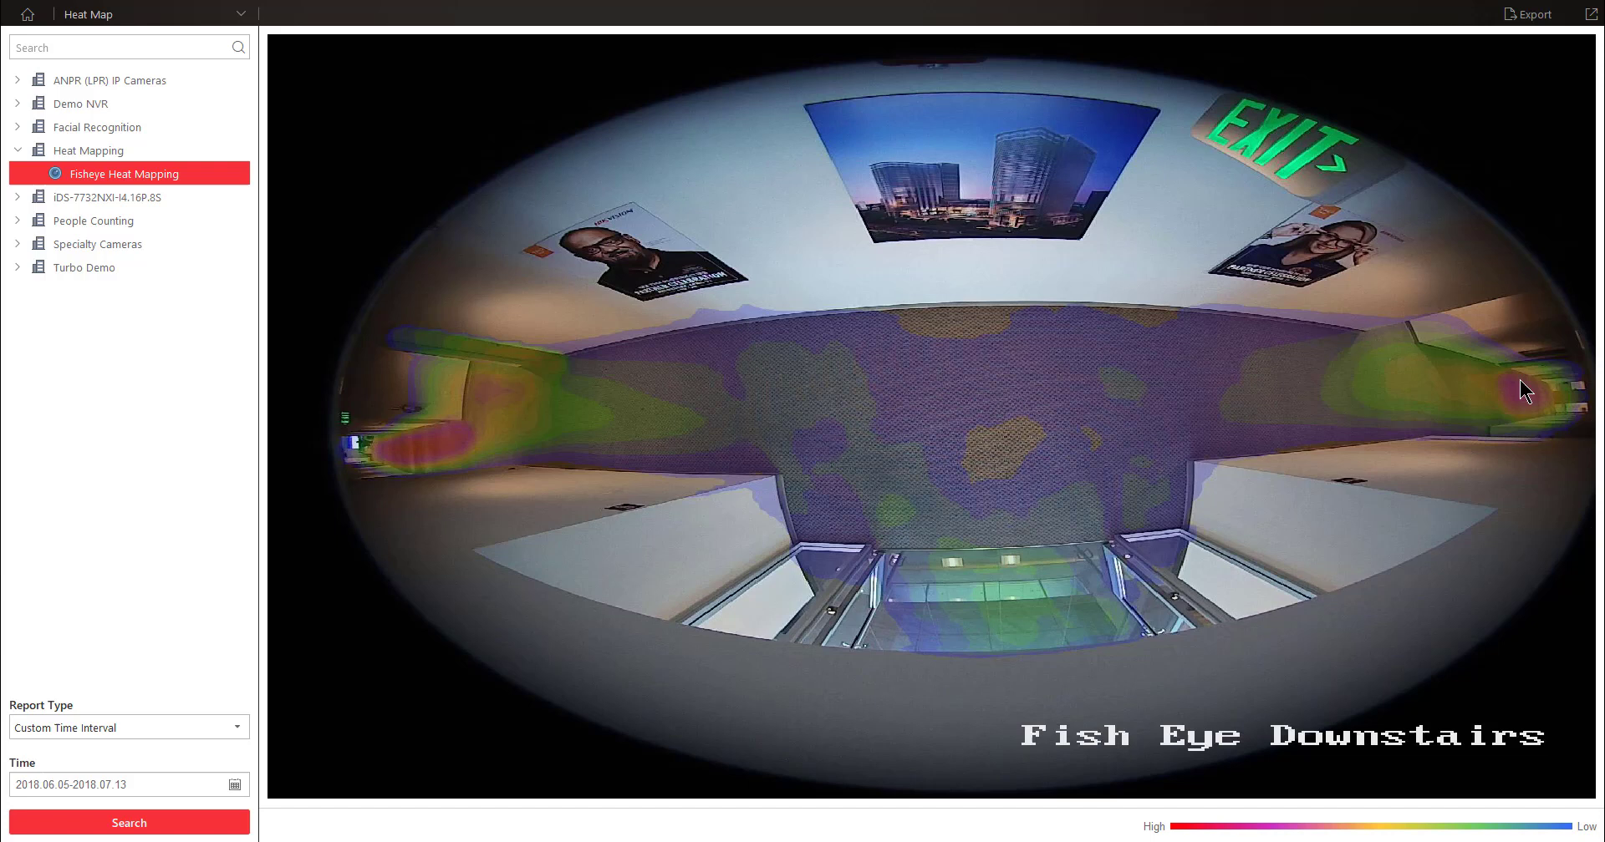
{"action": "mouse_move", "coordinate": [427, 461]}
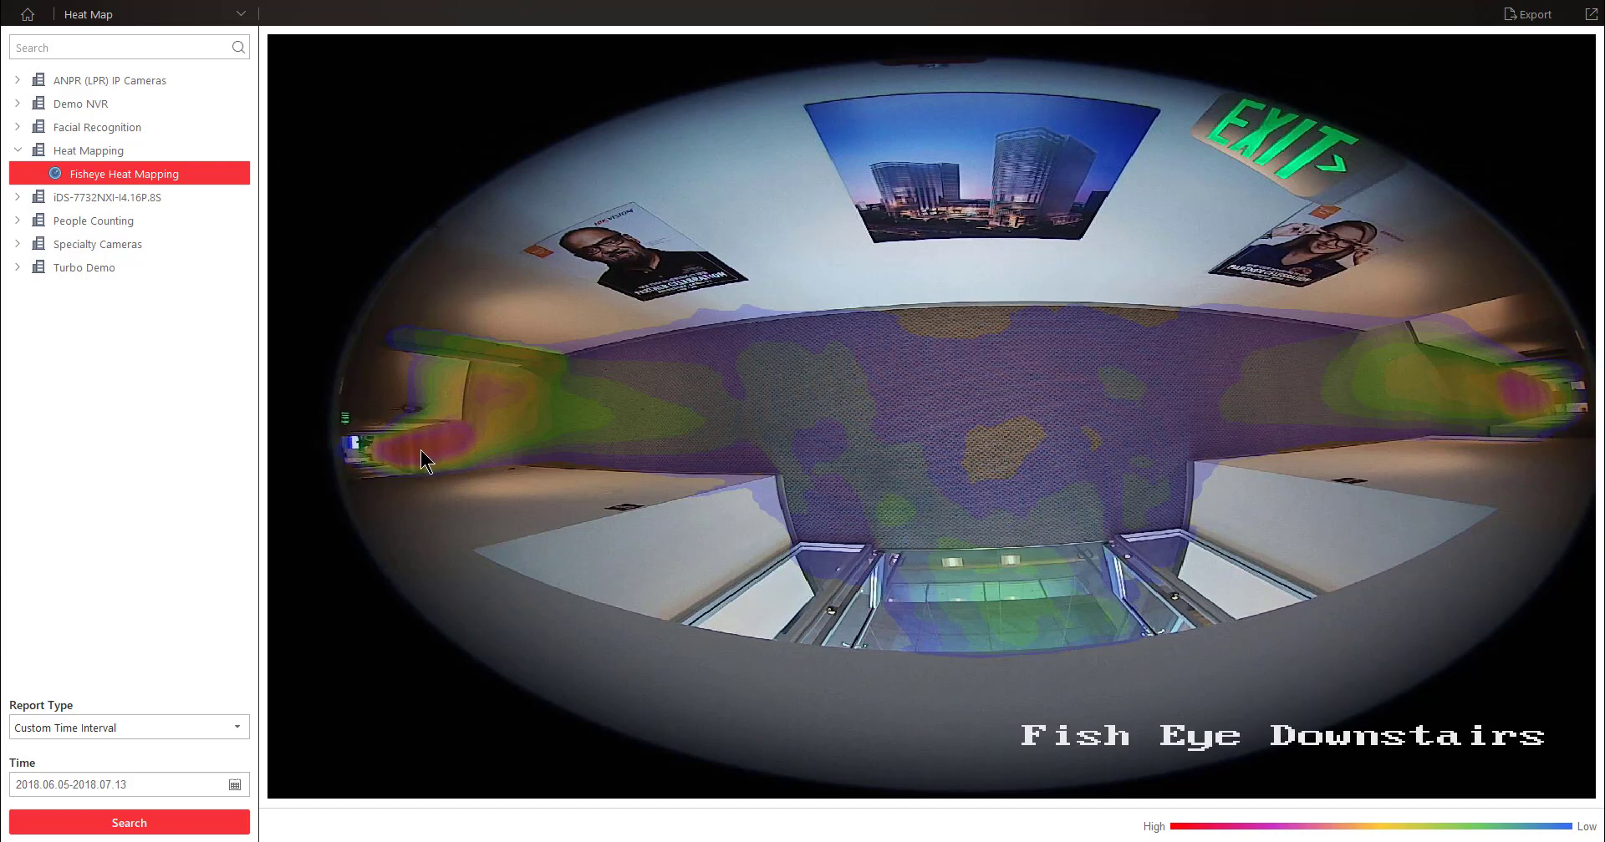
{"action": "mouse_move", "coordinate": [1123, 443]}
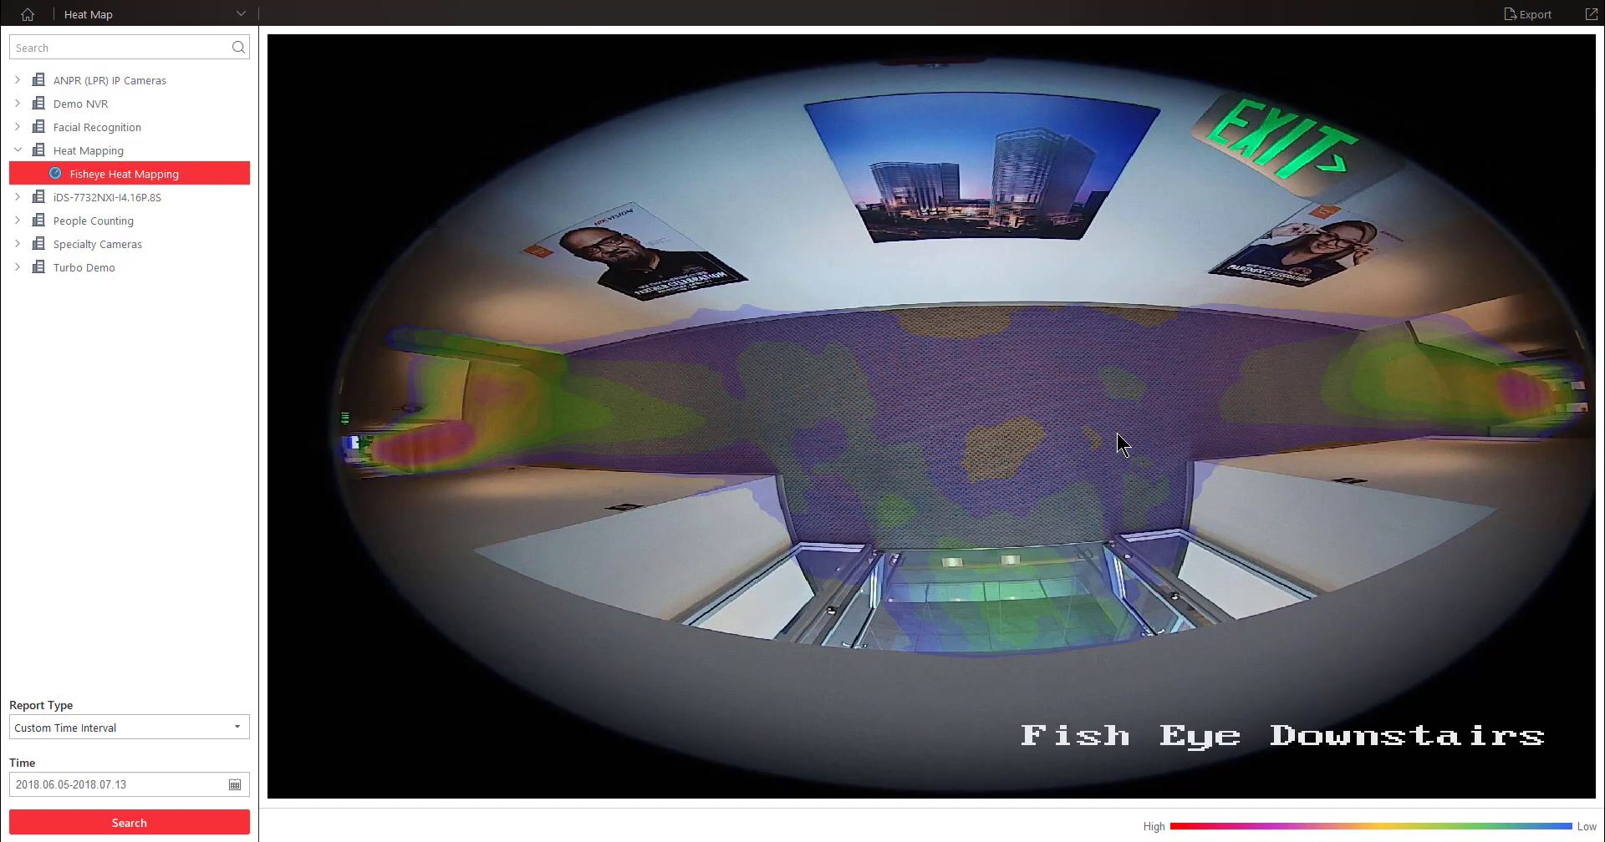
{"action": "mouse_move", "coordinate": [1008, 41]}
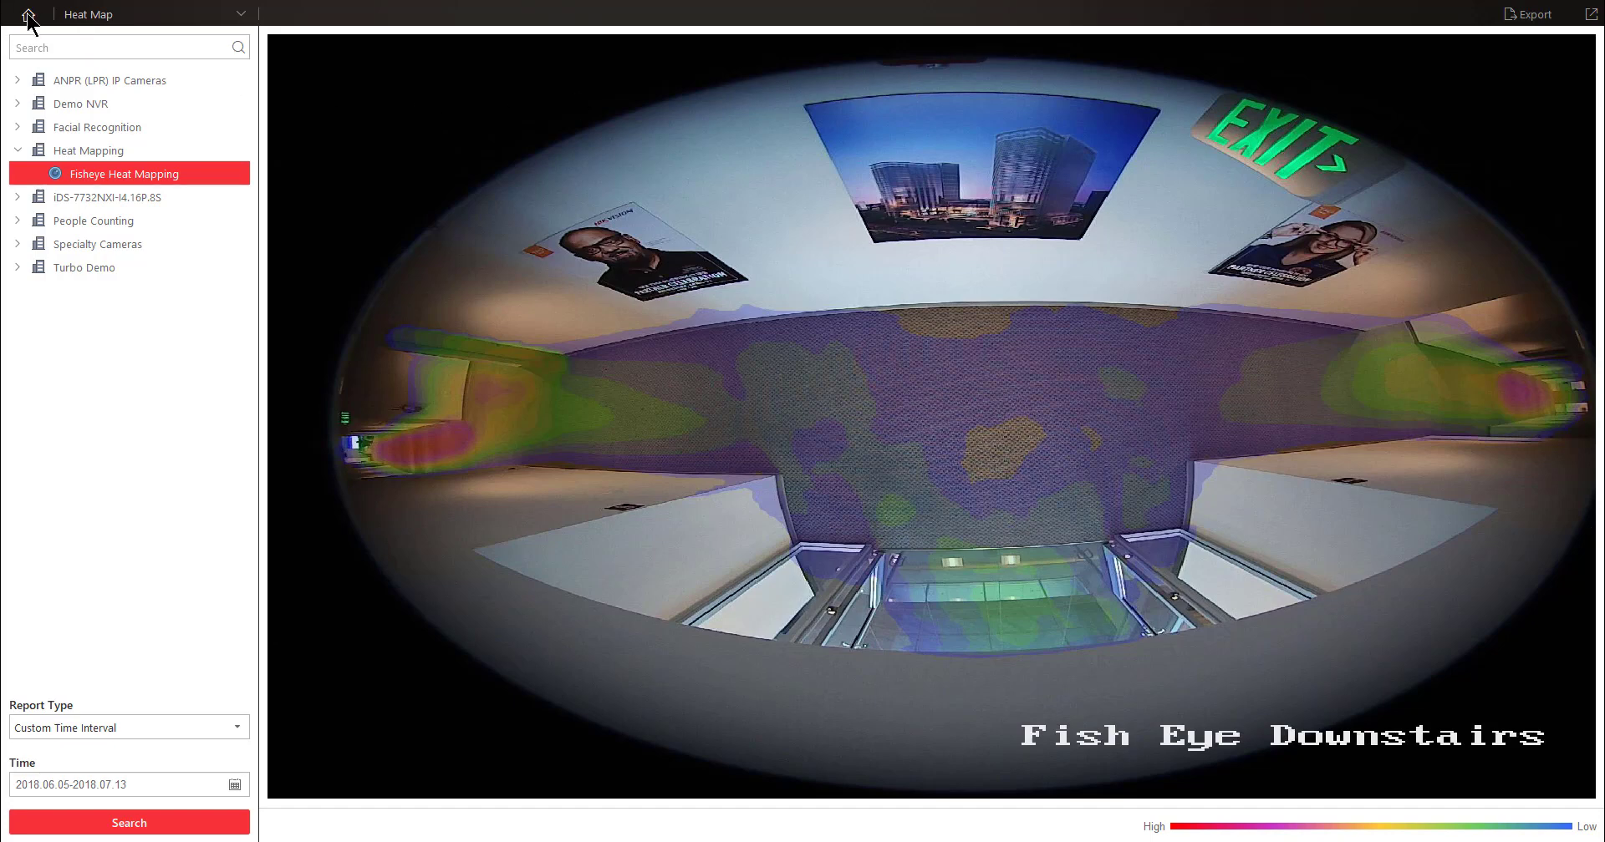
- Return to My Dashboard via the Home icon
{"action": "left_click", "coordinate": [27, 20]}
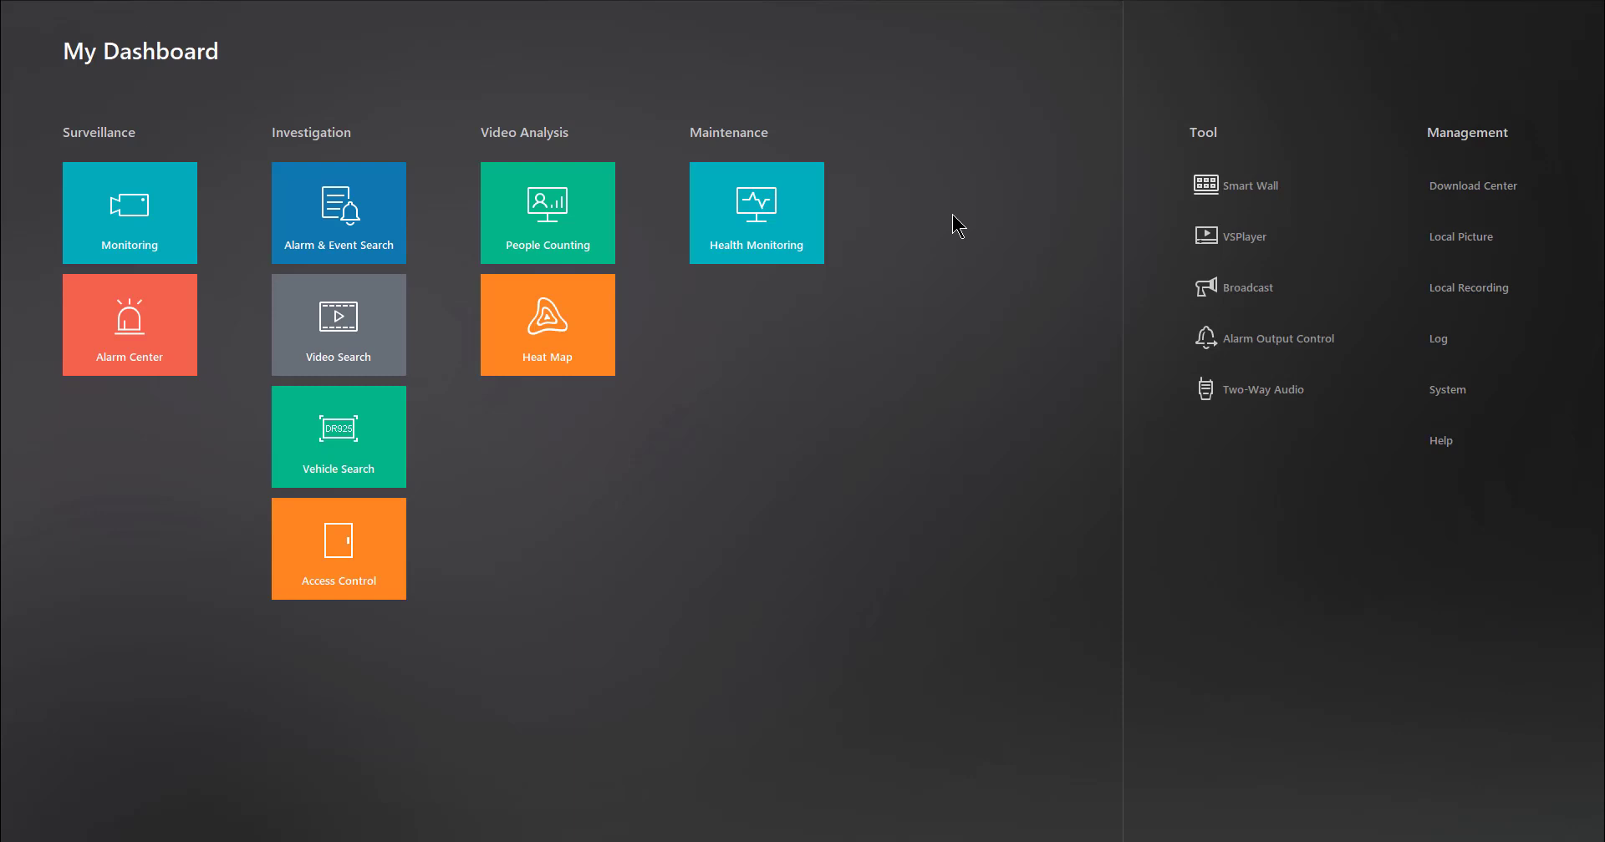
{"action": "mouse_move", "coordinate": [548, 212]}
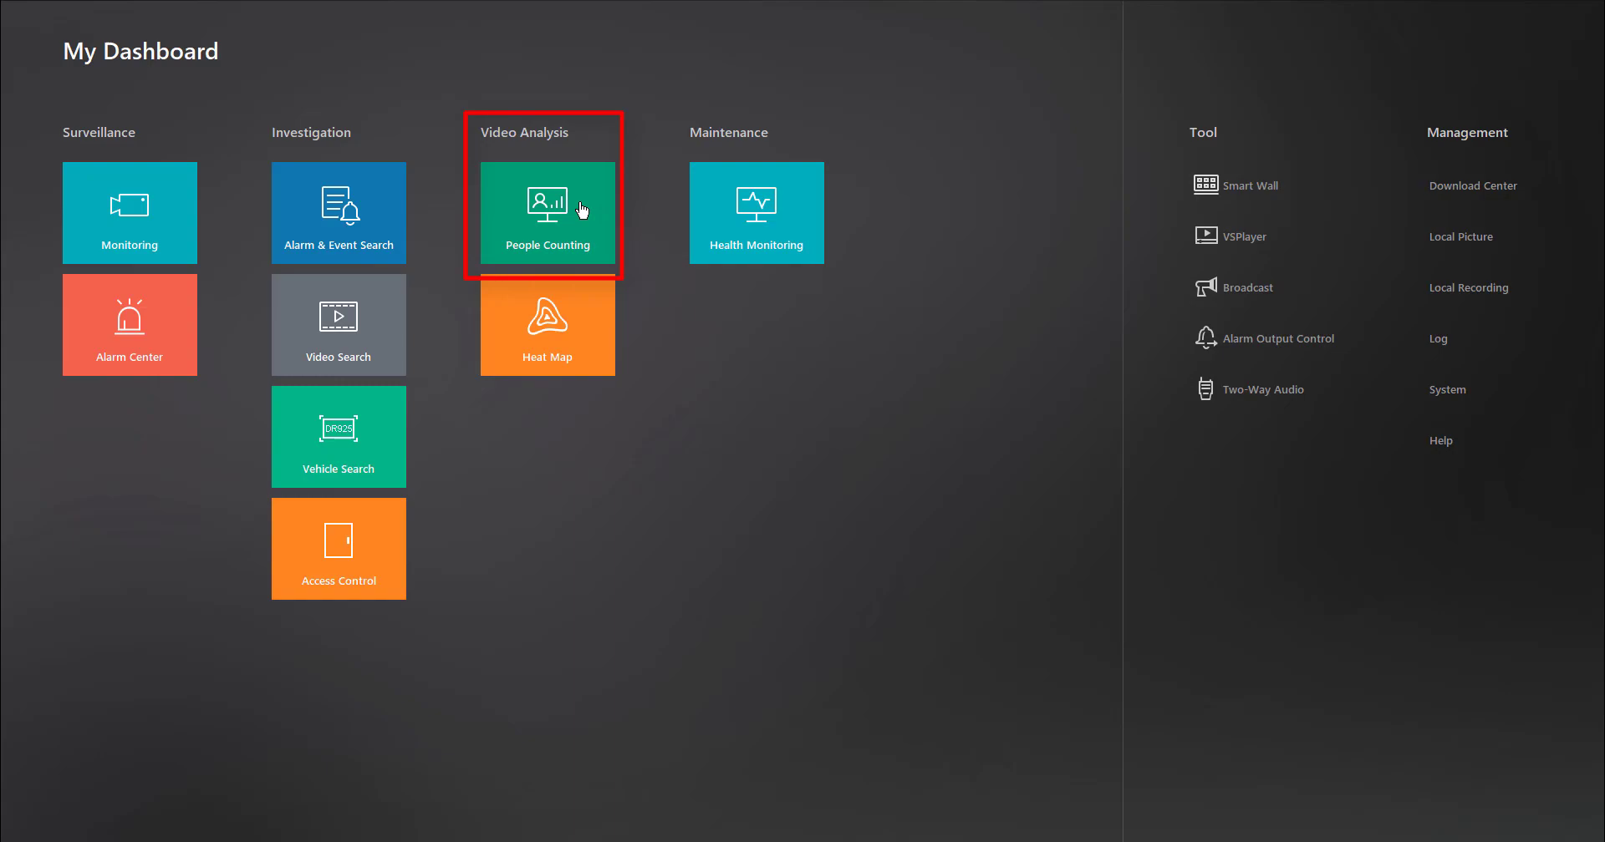